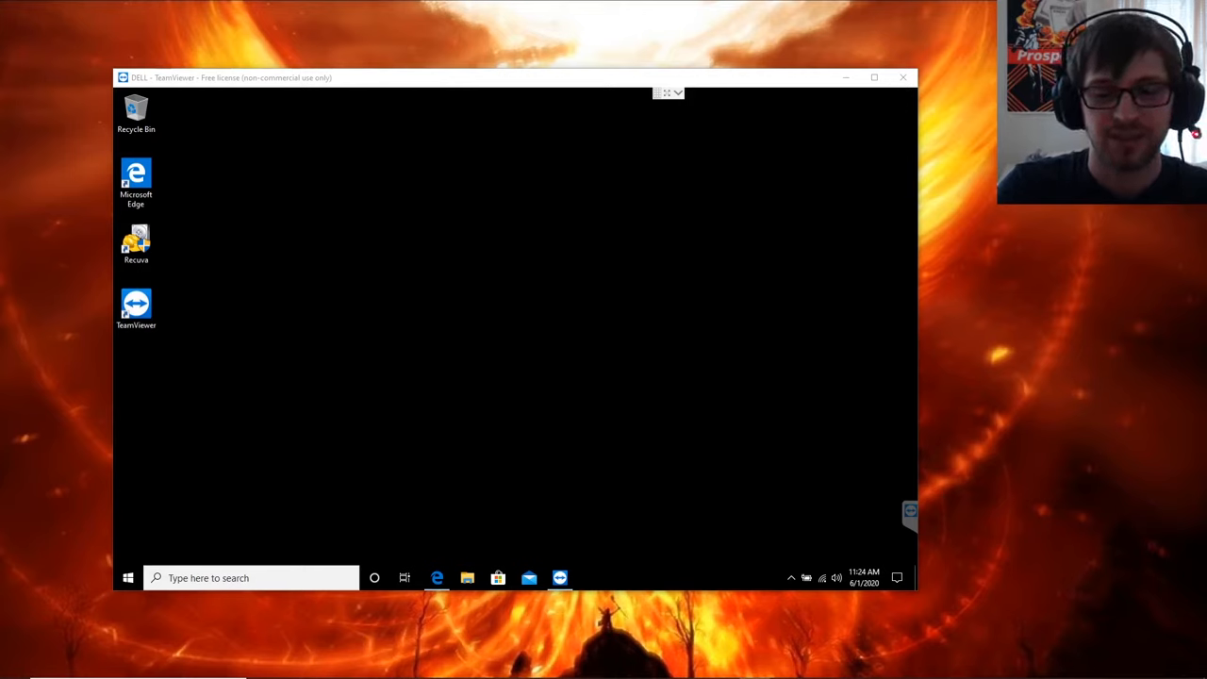
pyautogui.moveTo(834, 532)
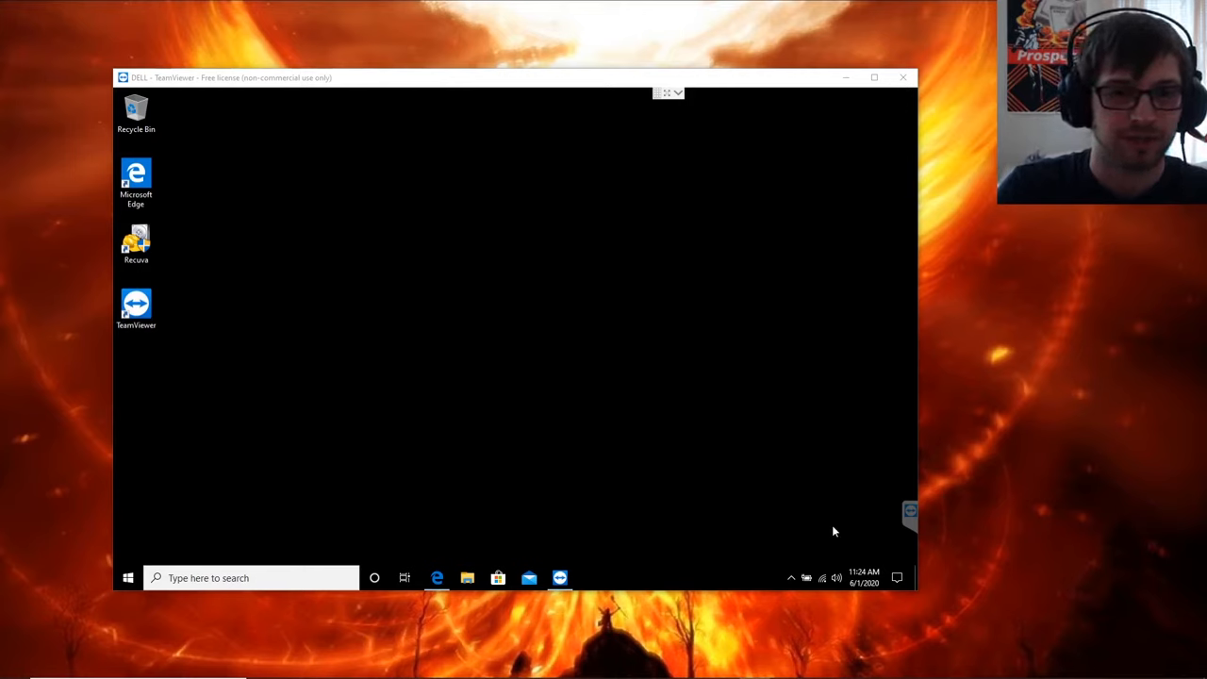
# Show the Recuva download page, then launch Recuva from the desktop and answer Yes to the UAC prompt.
pyautogui.click(873, 77)
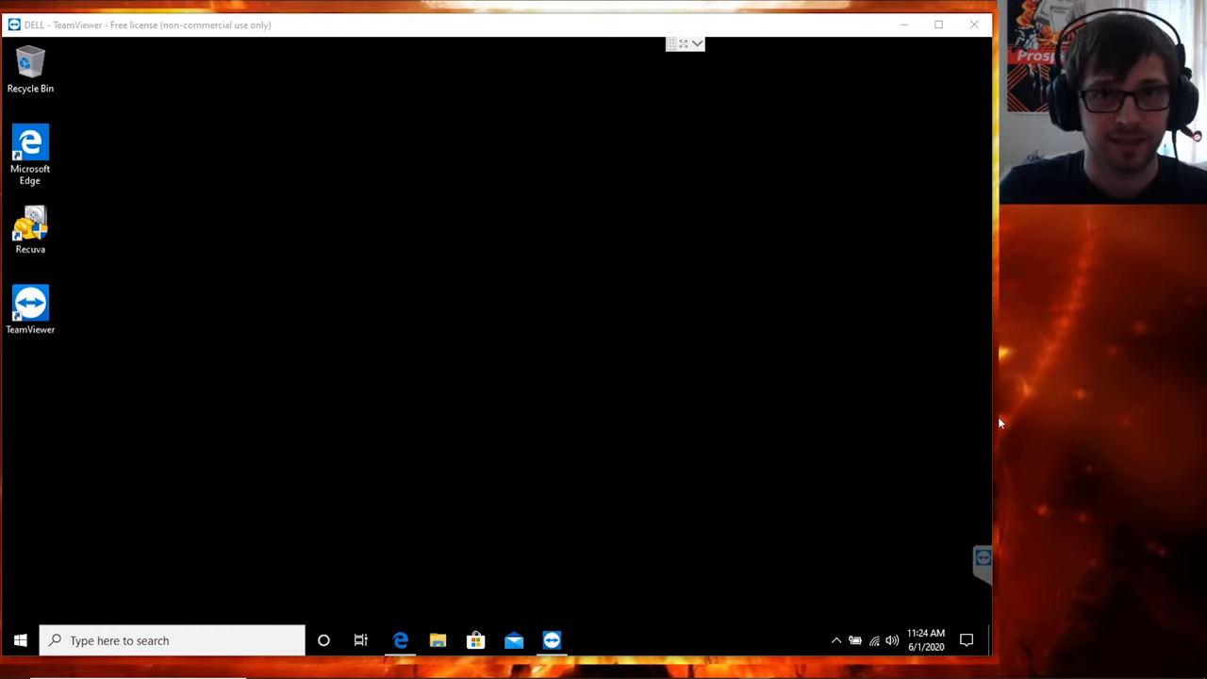
pyautogui.moveTo(975, 432)
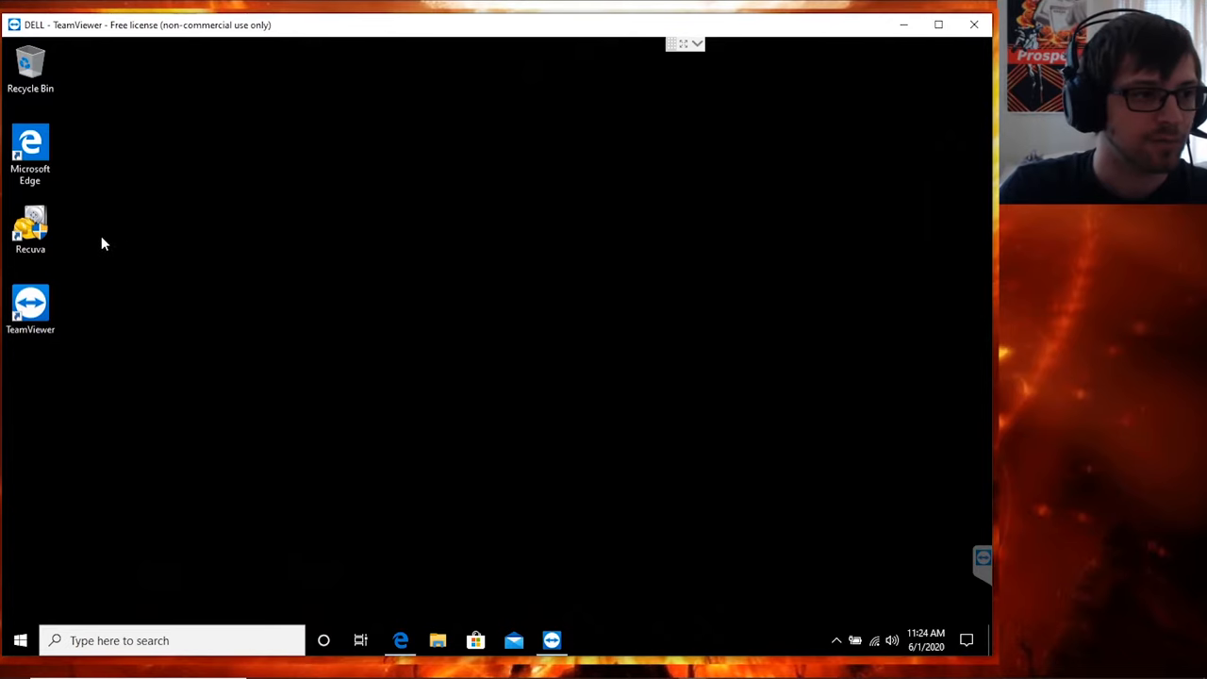
pyautogui.click(30, 226)
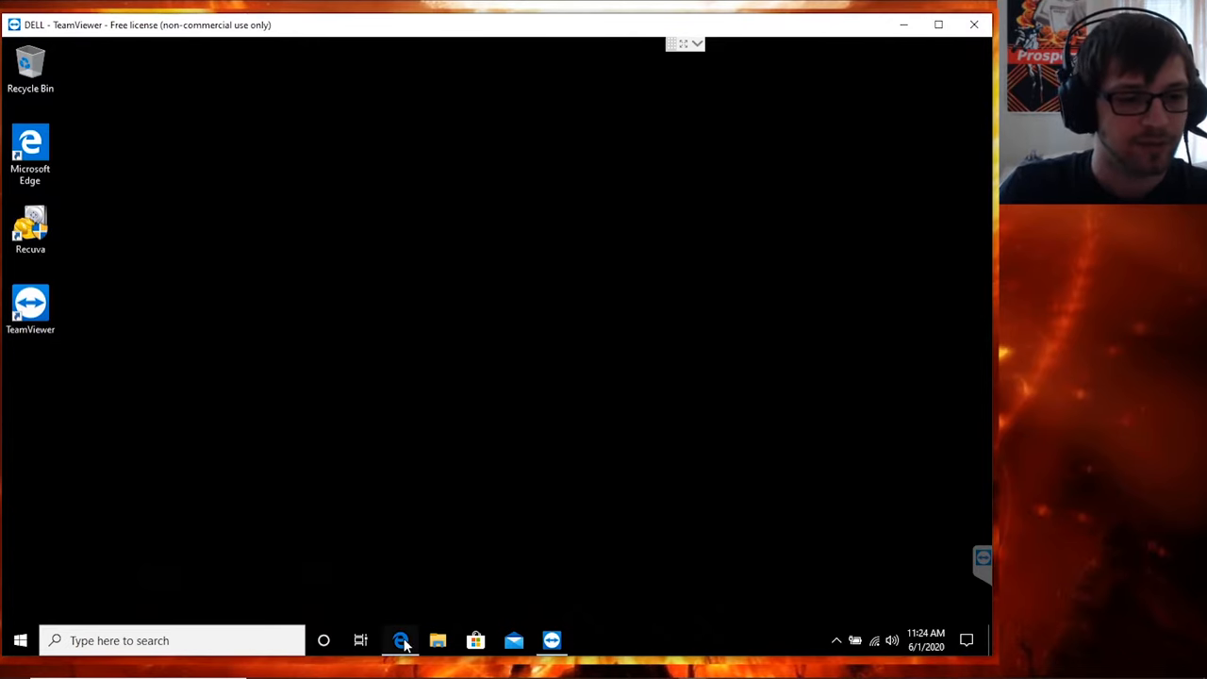
pyautogui.click(400, 641)
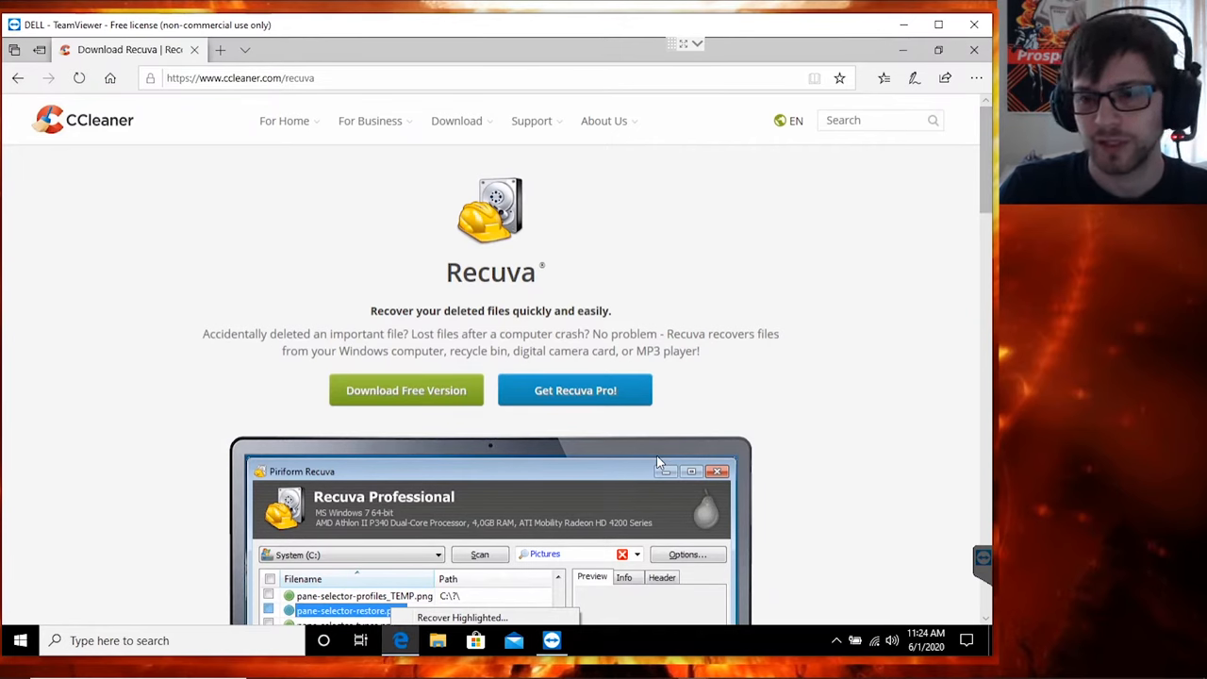
pyautogui.moveTo(807, 342)
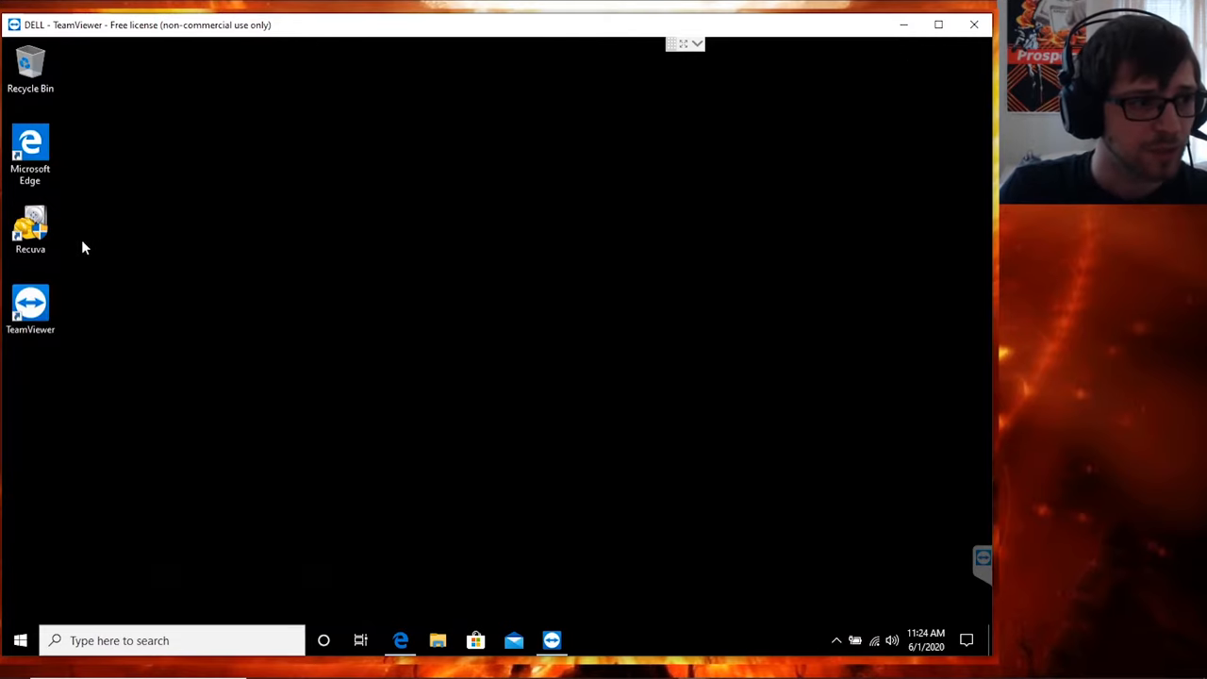
pyautogui.doubleClick(31, 226)
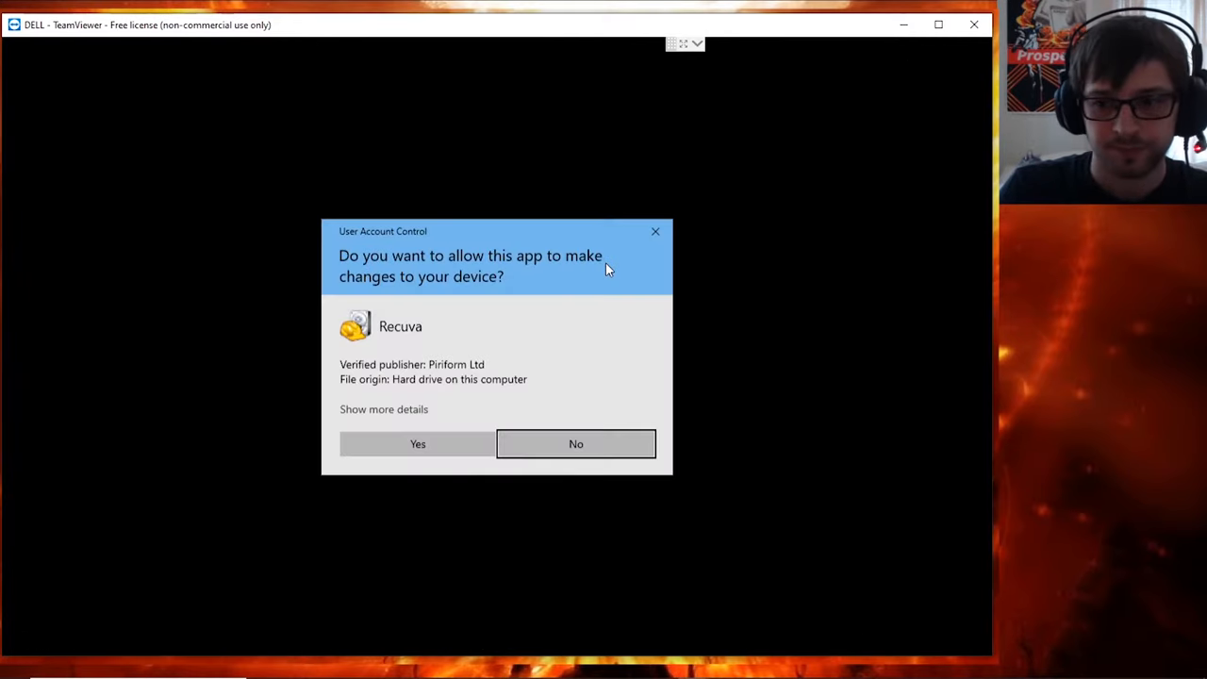
pyautogui.click(417, 443)
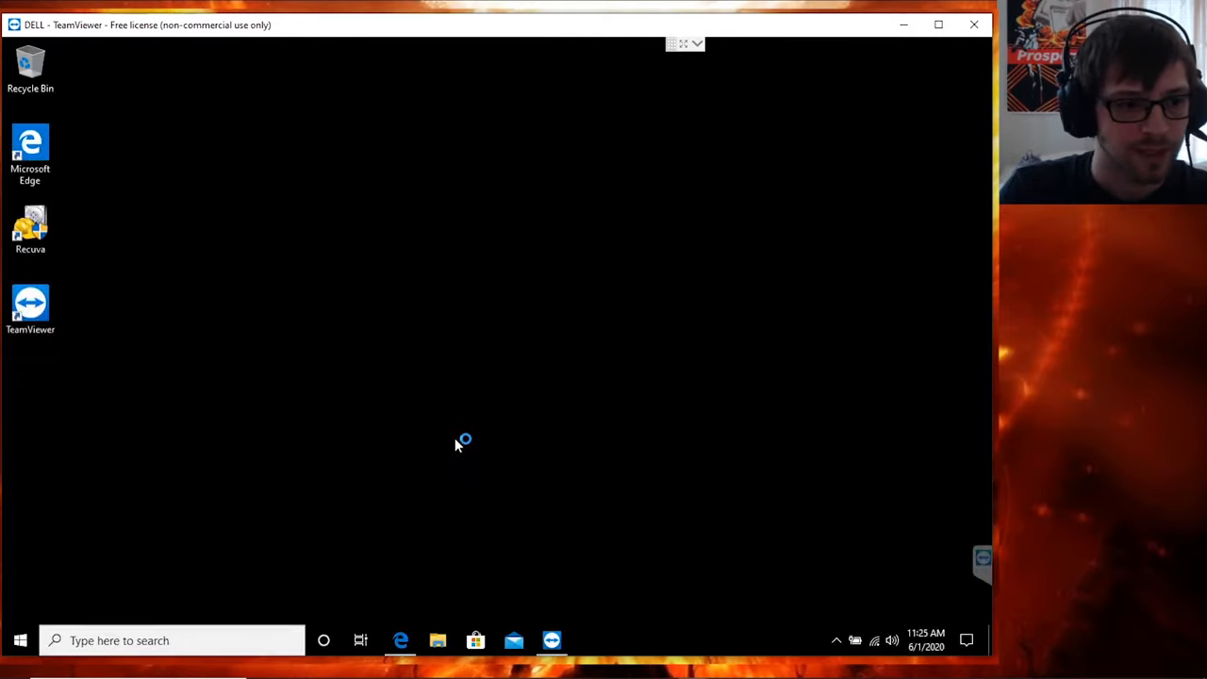
pyautogui.moveTo(480, 316)
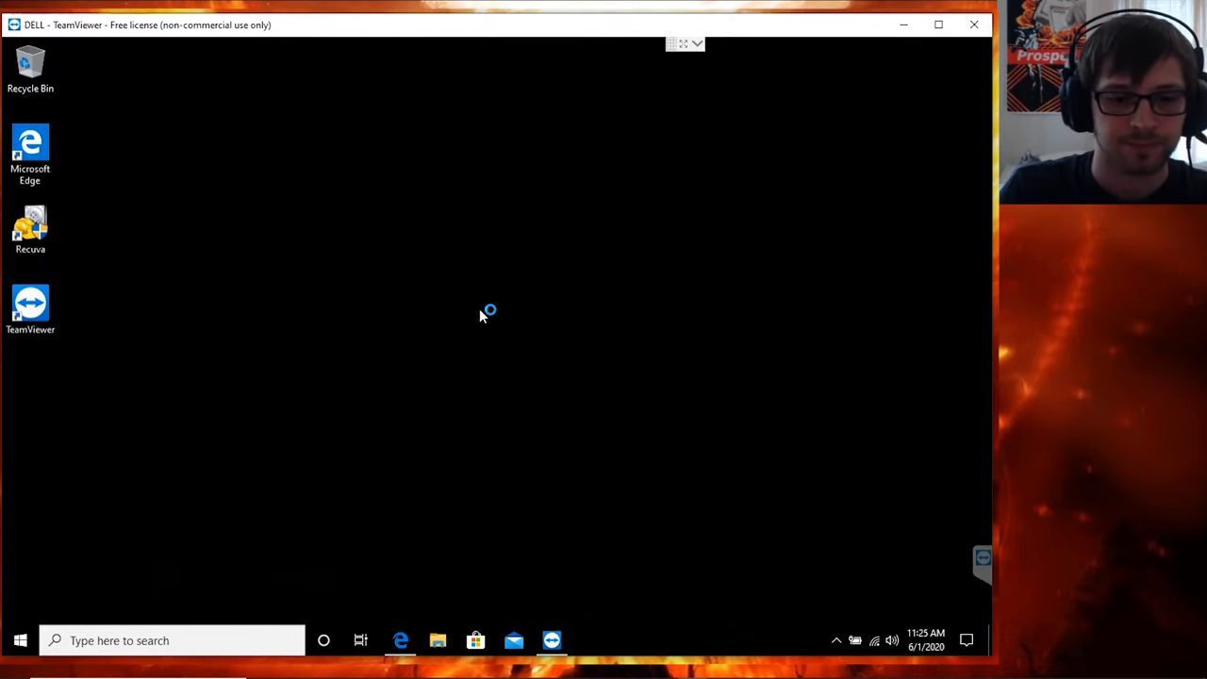
pyautogui.moveTo(558, 366)
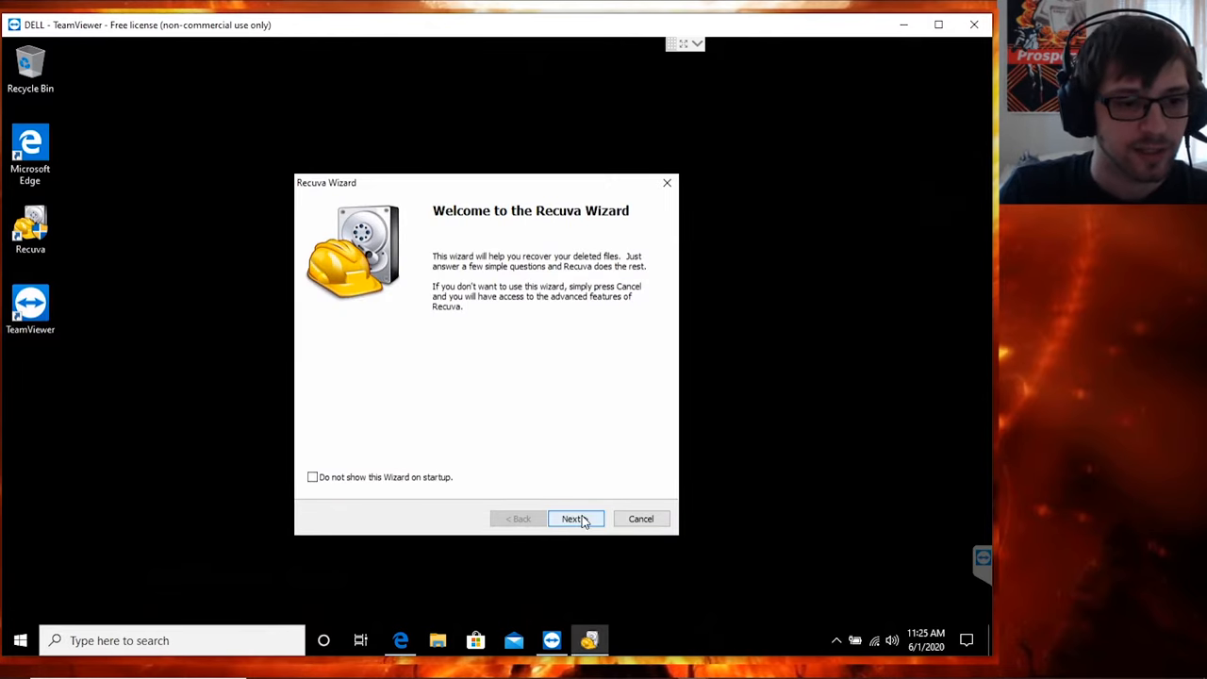
# Choose Pictures as the file type and C:\ as the specific location, reaching the ready-to-search page.
pyautogui.click(571, 519)
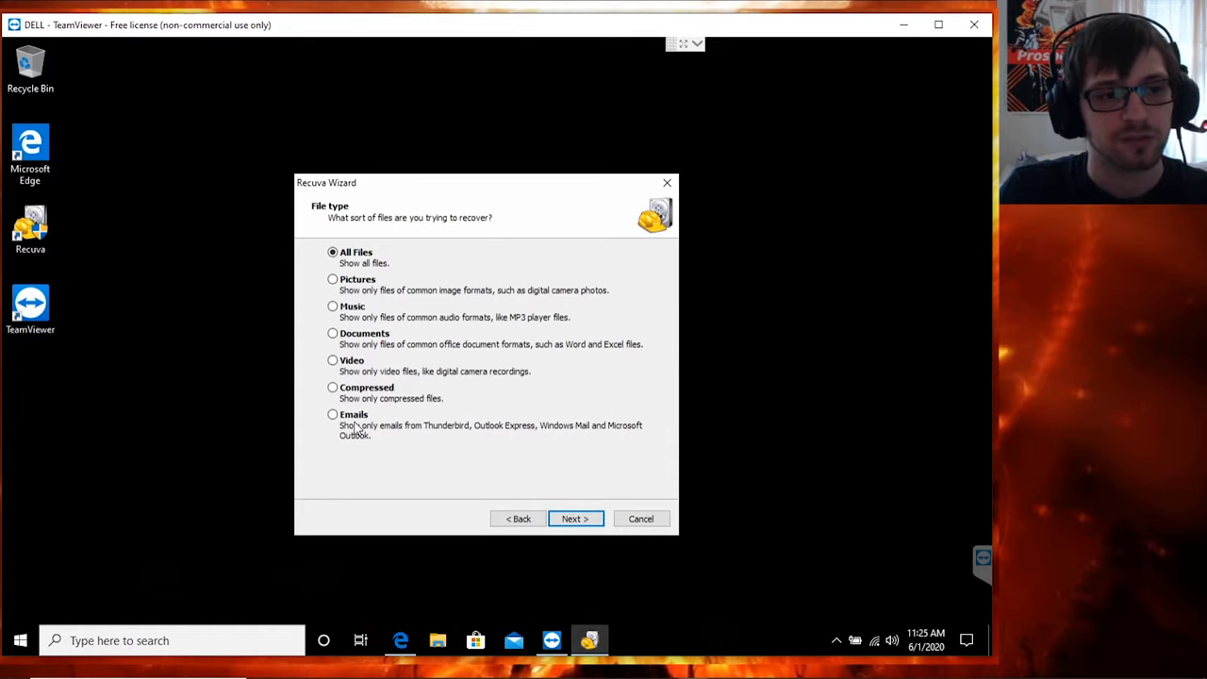
pyautogui.click(332, 279)
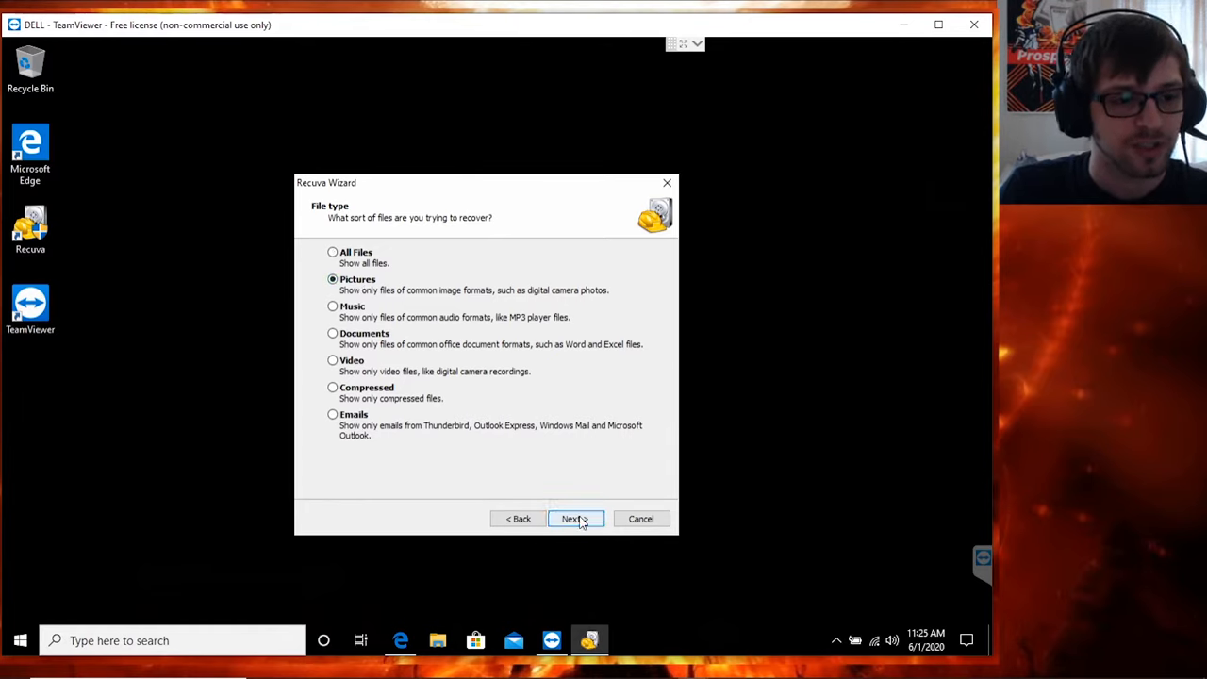
pyautogui.click(573, 518)
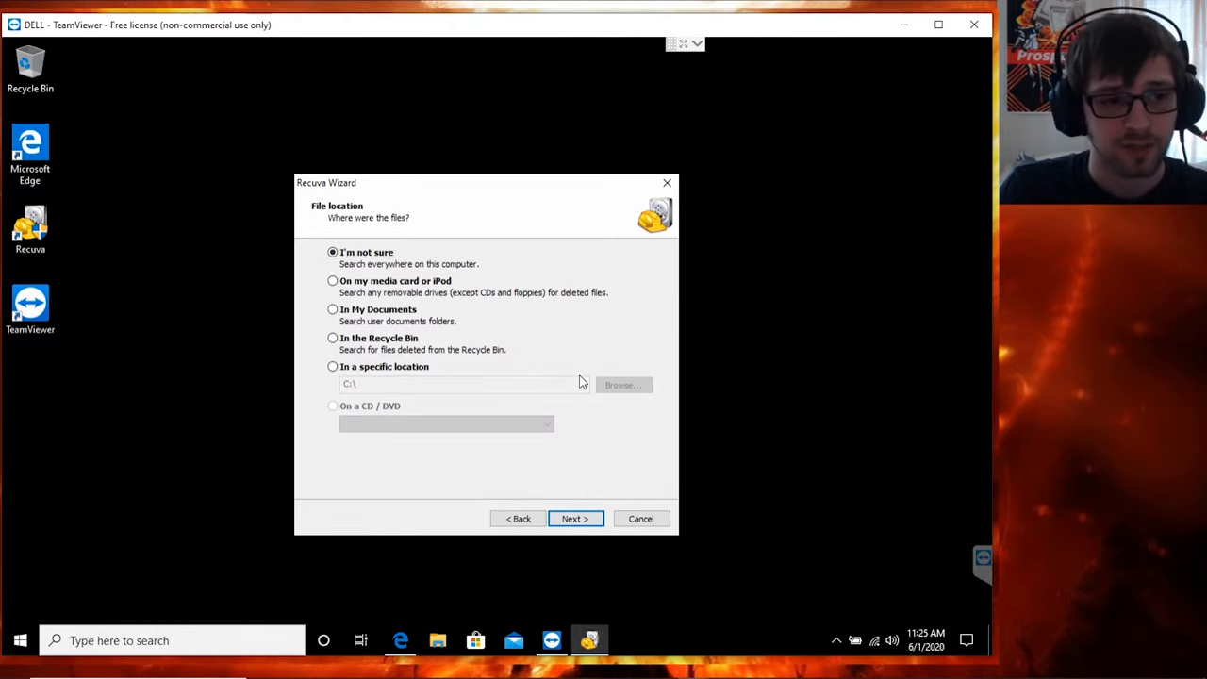
pyautogui.click(332, 366)
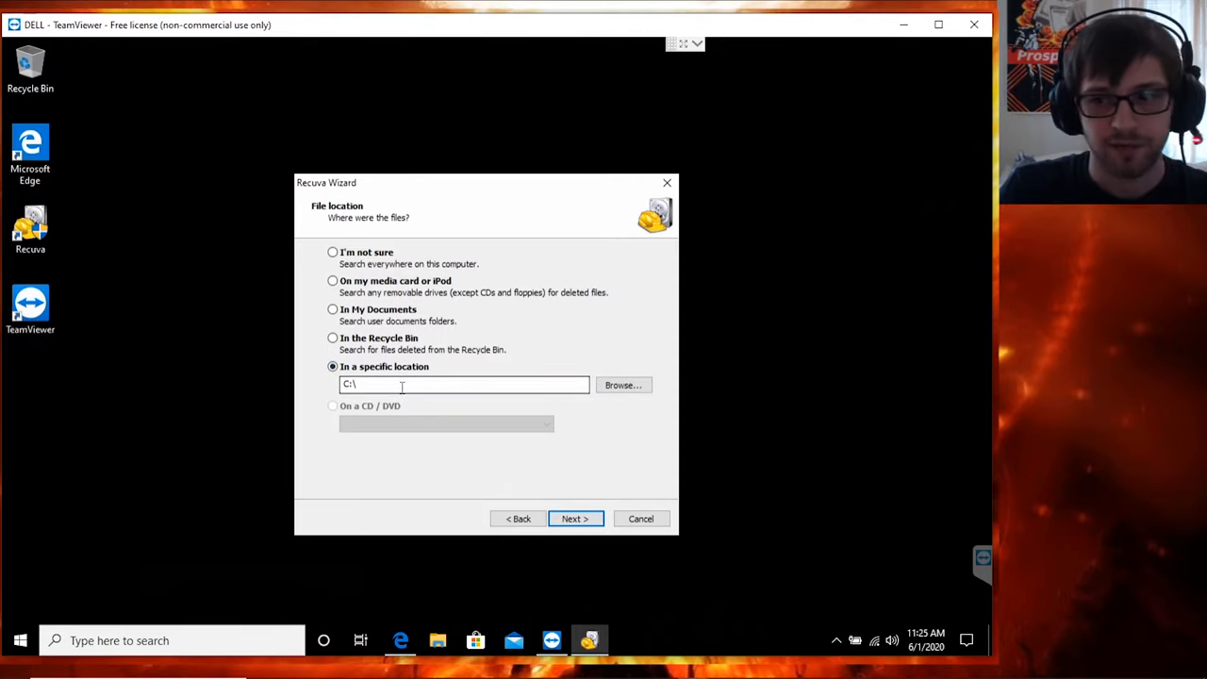
pyautogui.moveTo(439, 395)
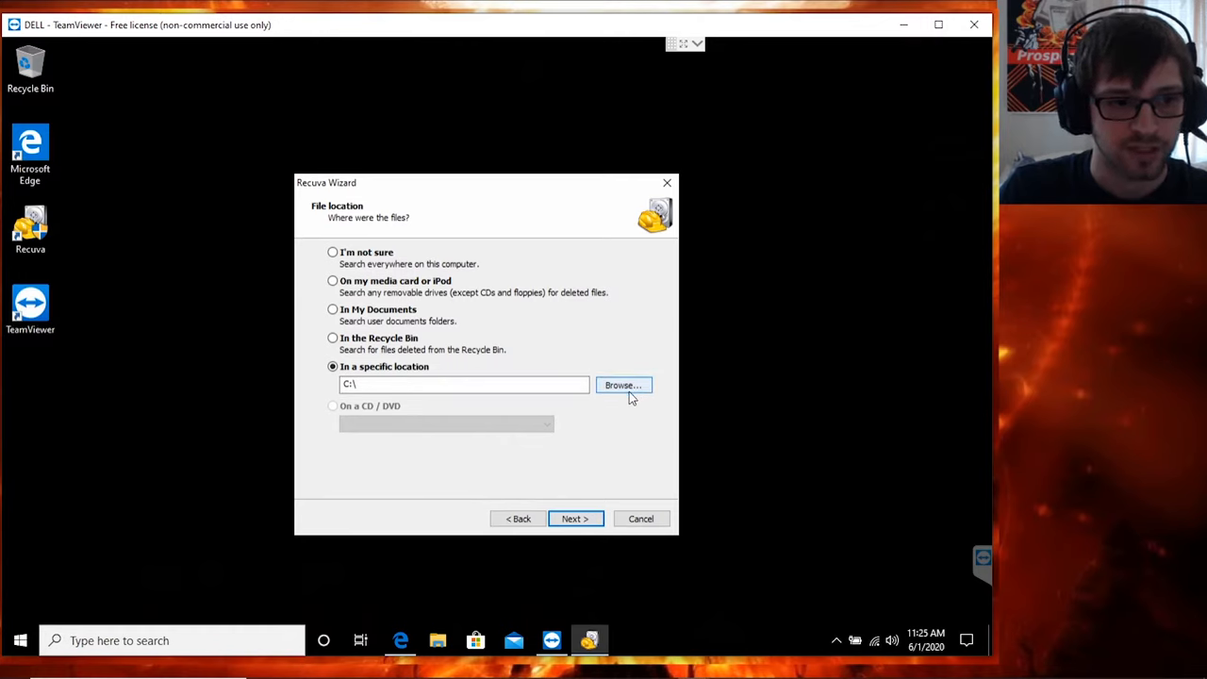
pyautogui.moveTo(622, 442)
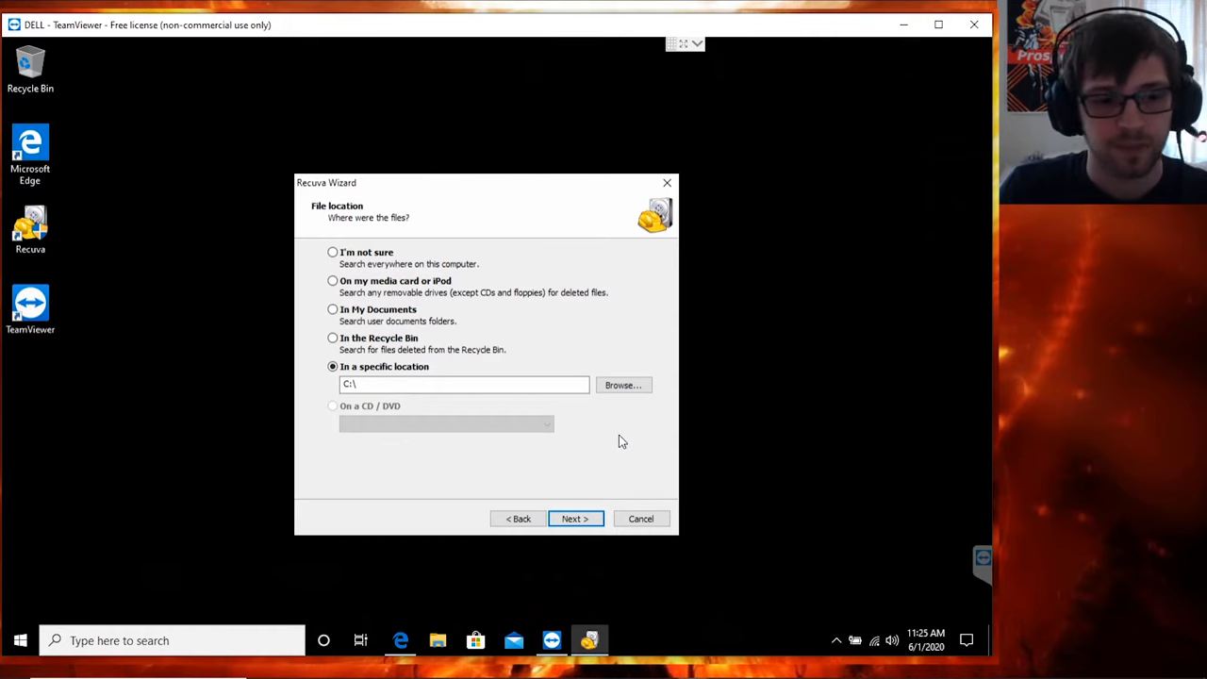
pyautogui.click(573, 519)
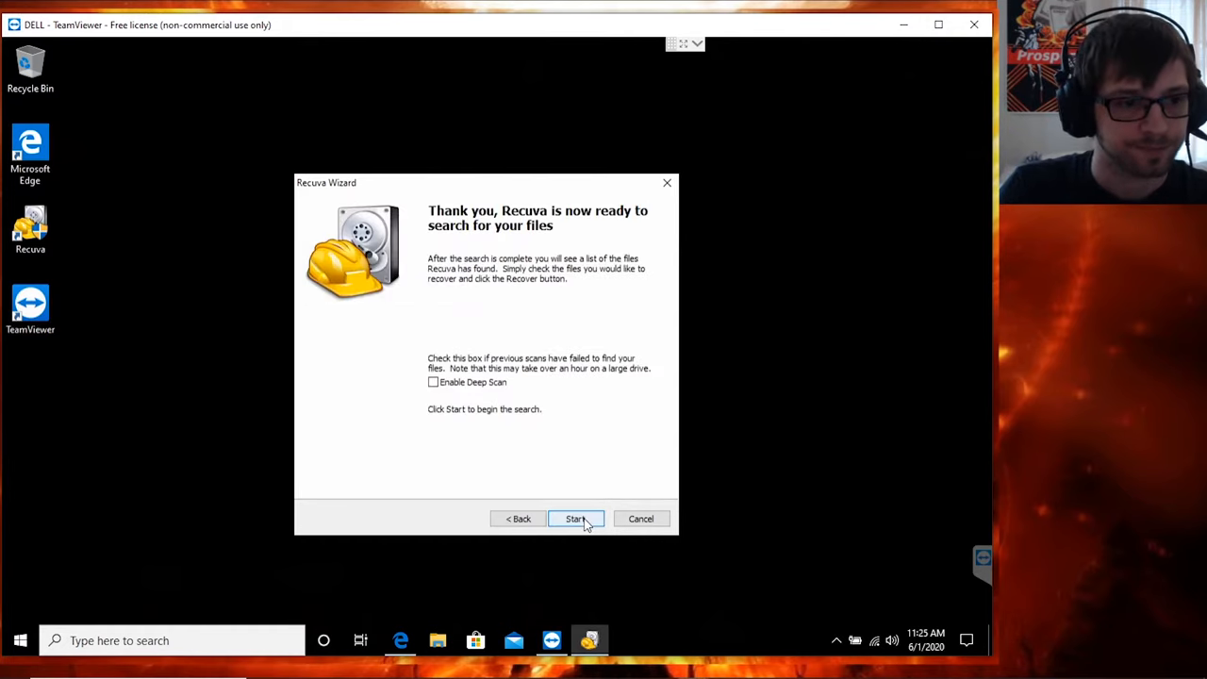
pyautogui.moveTo(561, 417)
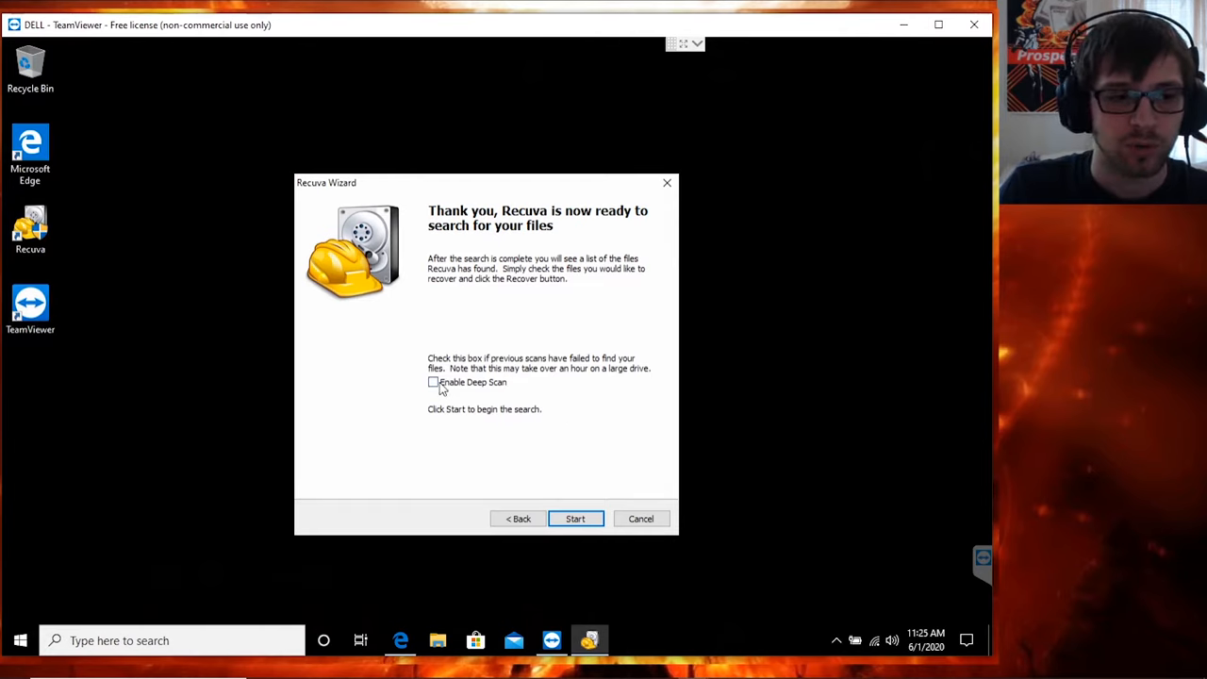
# Enable Deep Scan and start scanning the drive for deleted files.
pyautogui.click(433, 380)
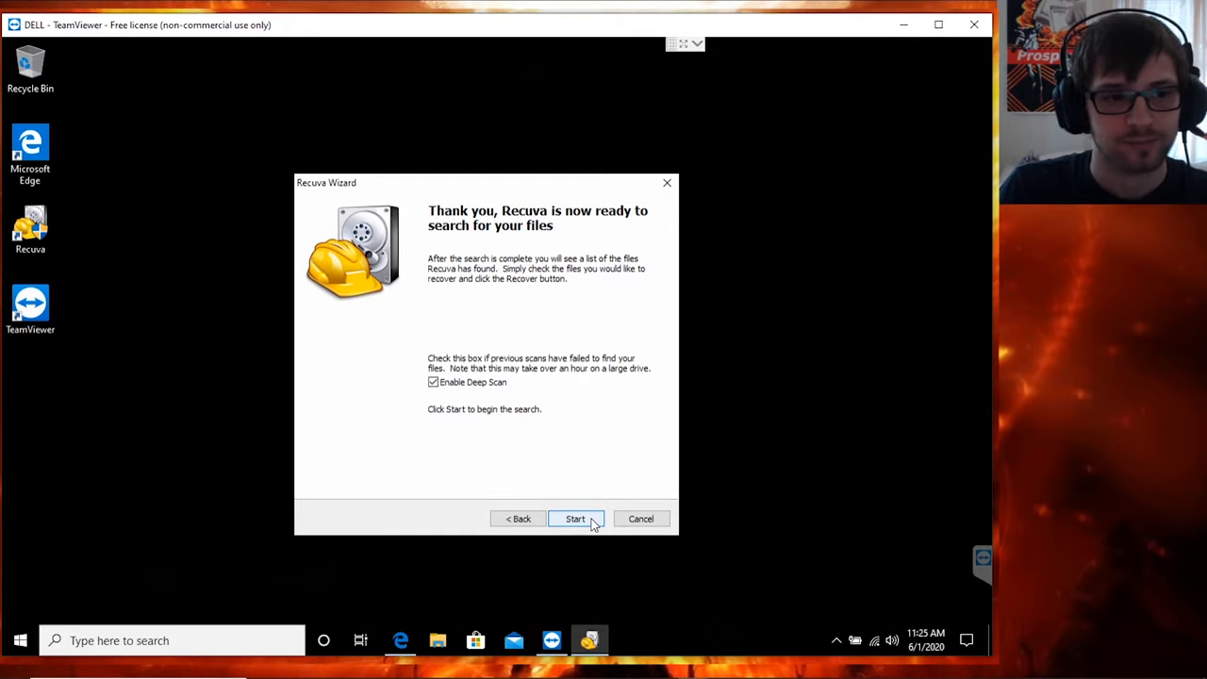
pyautogui.click(573, 519)
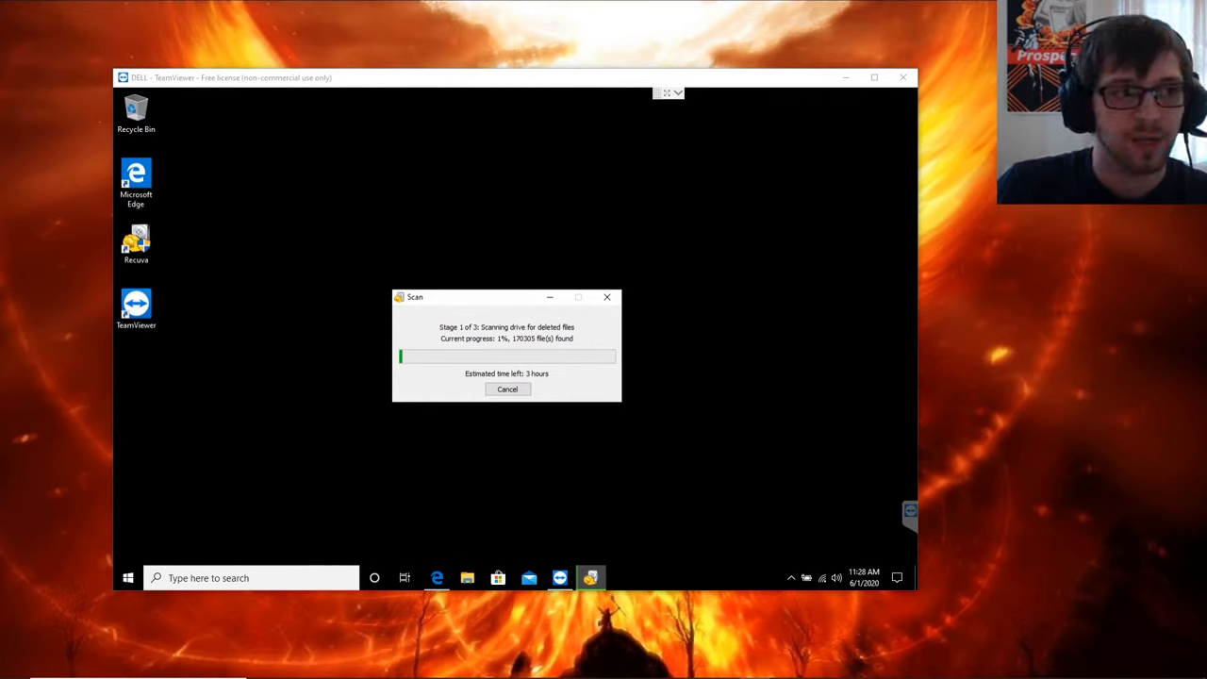
pyautogui.moveTo(1142, 370)
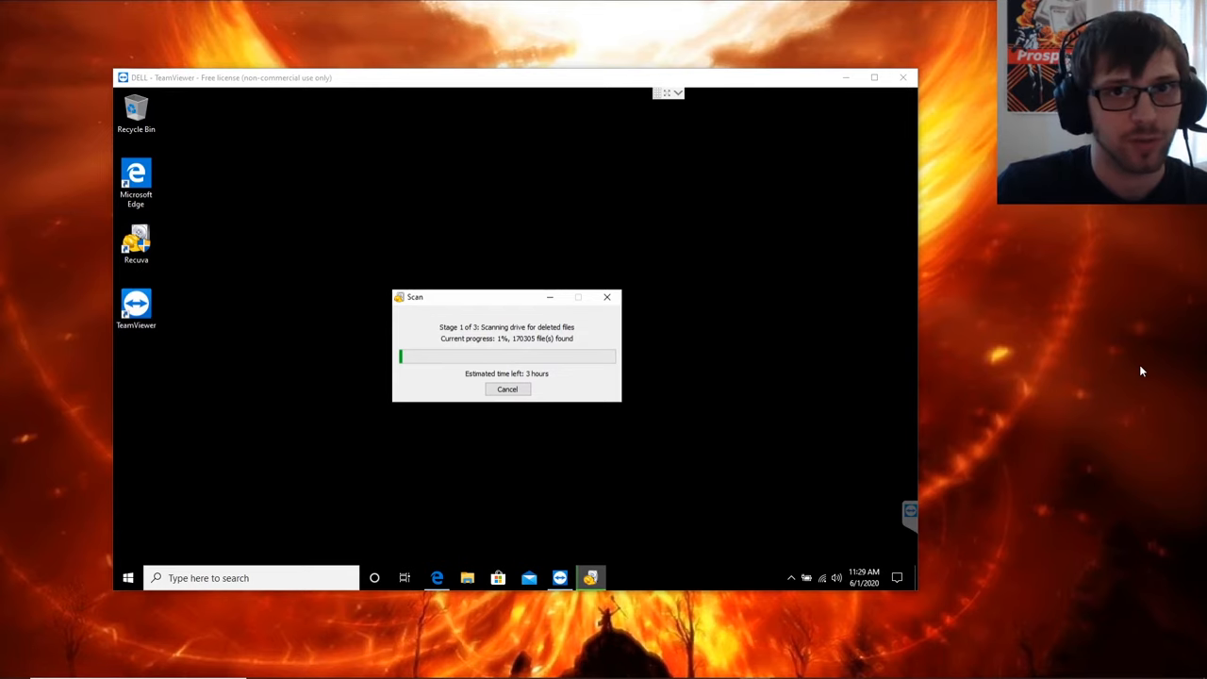
pyautogui.moveTo(1135, 370)
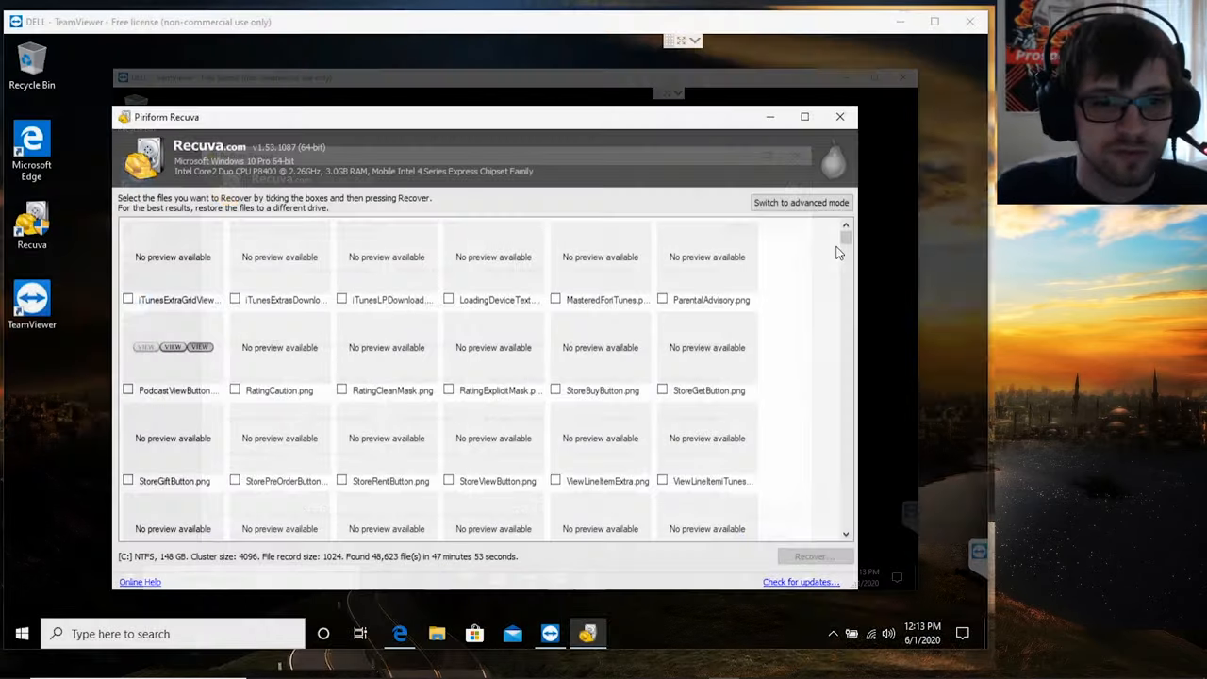
pyautogui.scroll(-3)
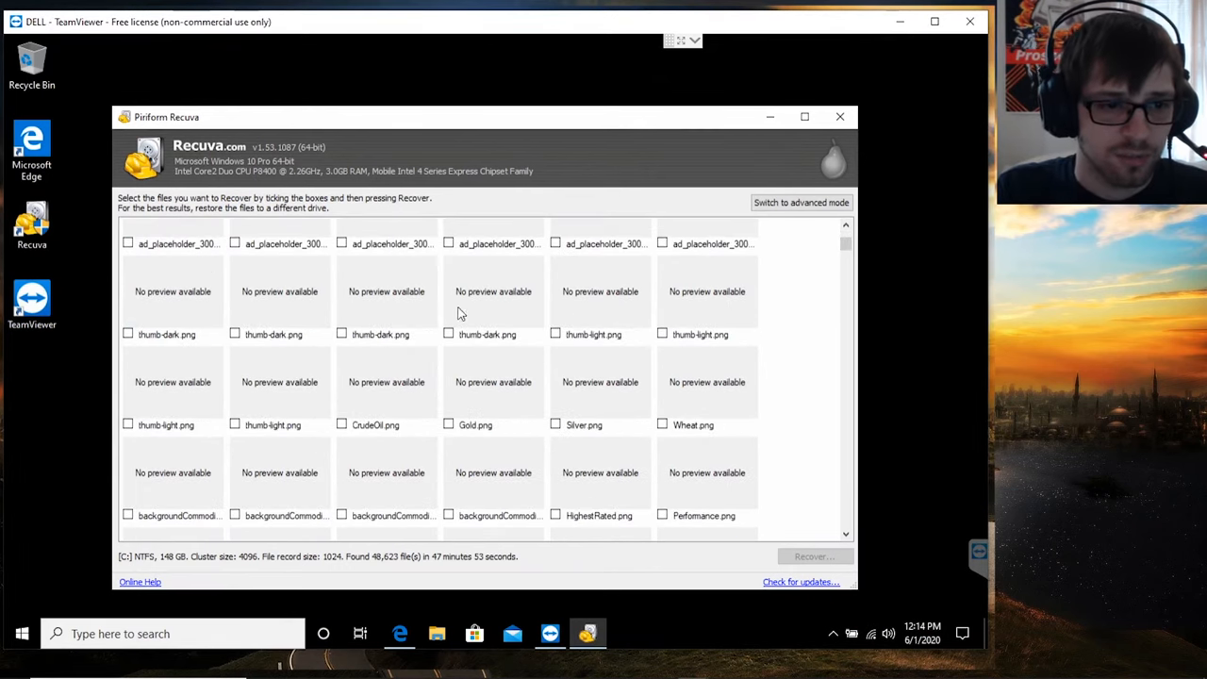
pyautogui.scroll(-3)
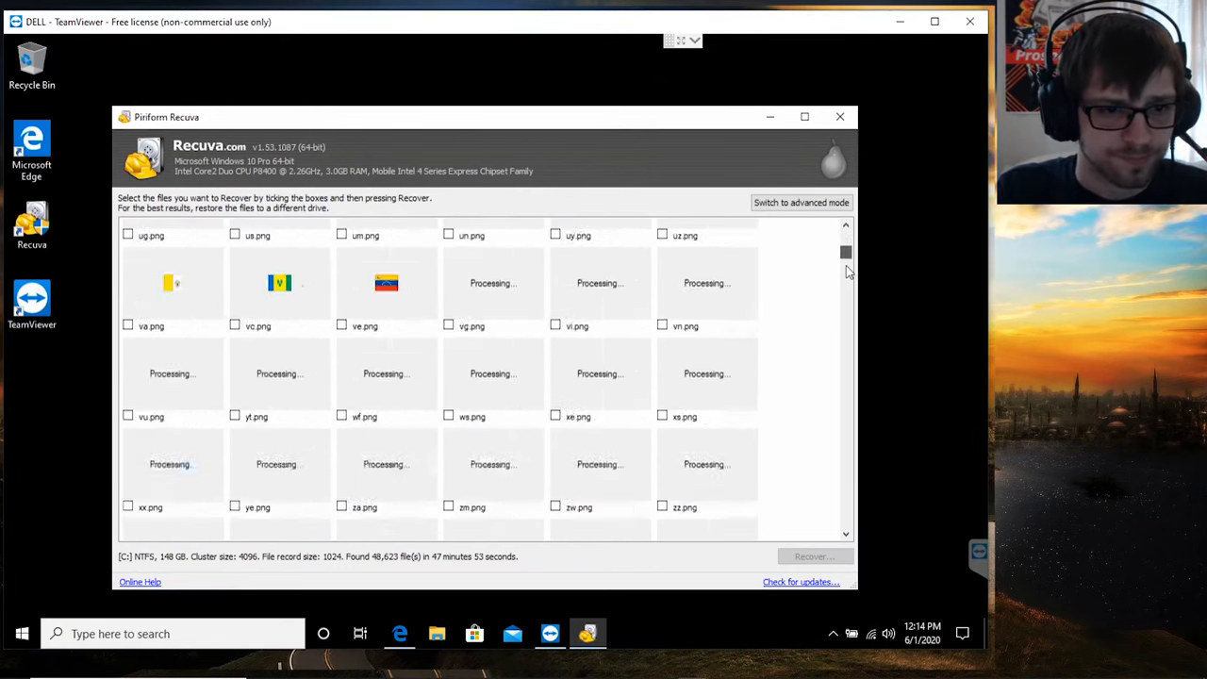
pyautogui.scroll(-3)
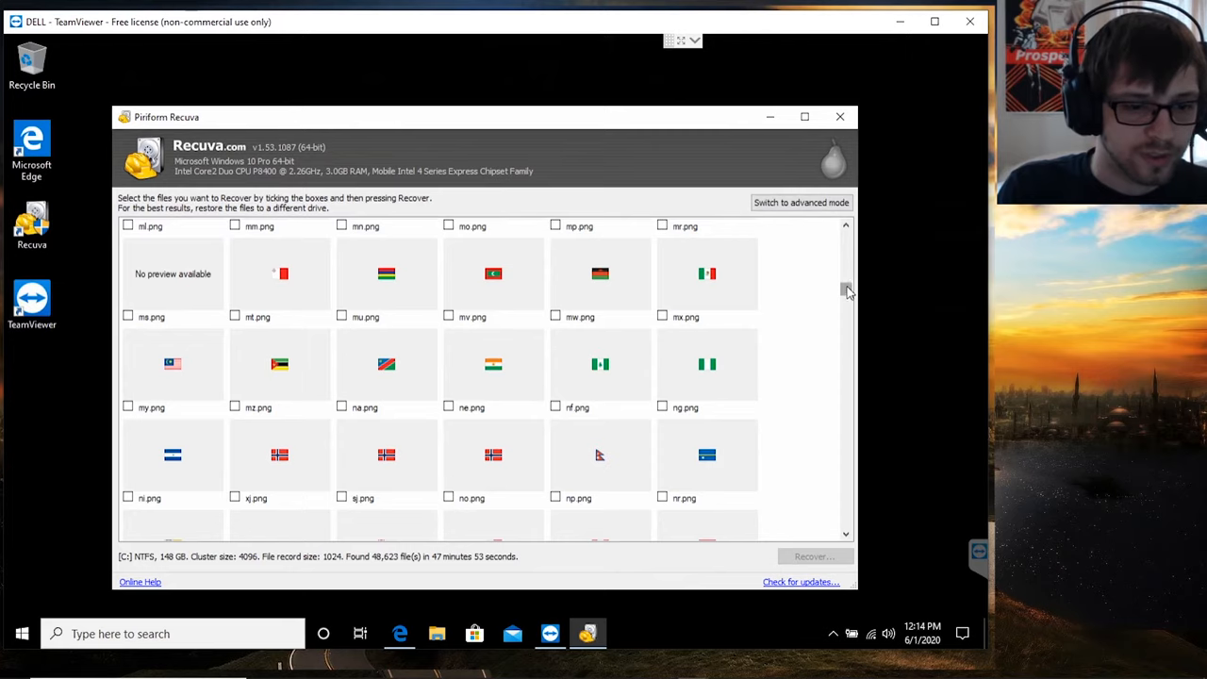
pyautogui.scroll(-3)
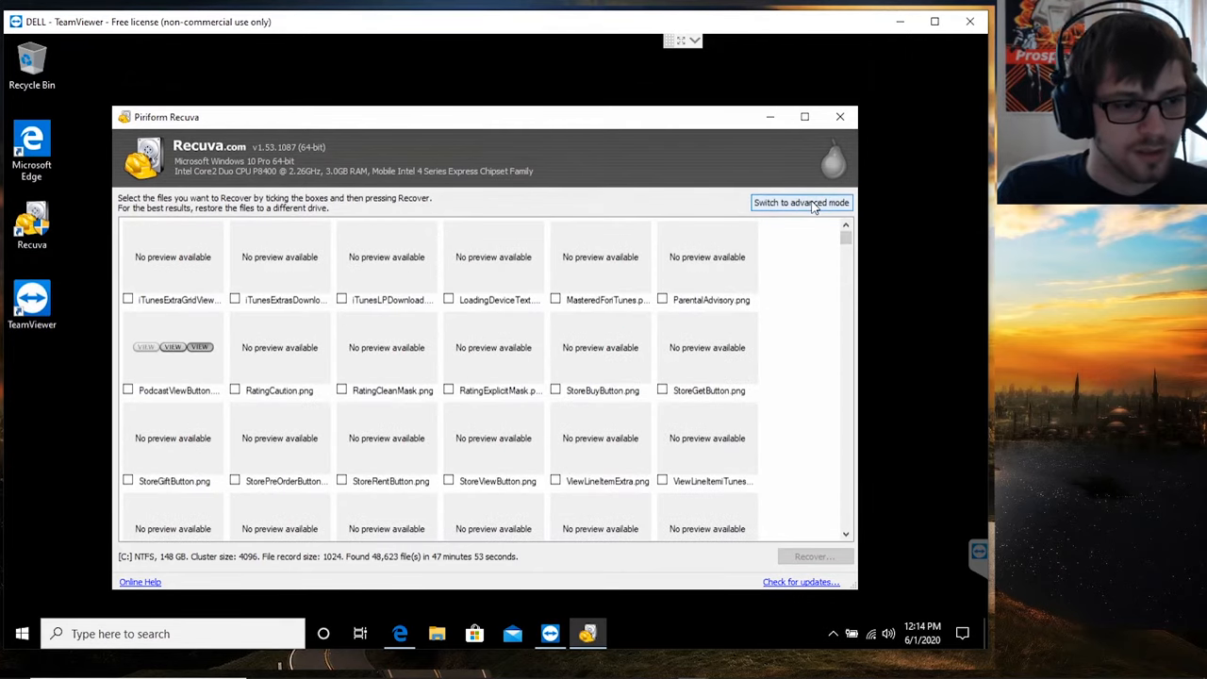
# Switch to advanced mode and tick the header checkbox so every found picture is selected.
pyautogui.click(800, 202)
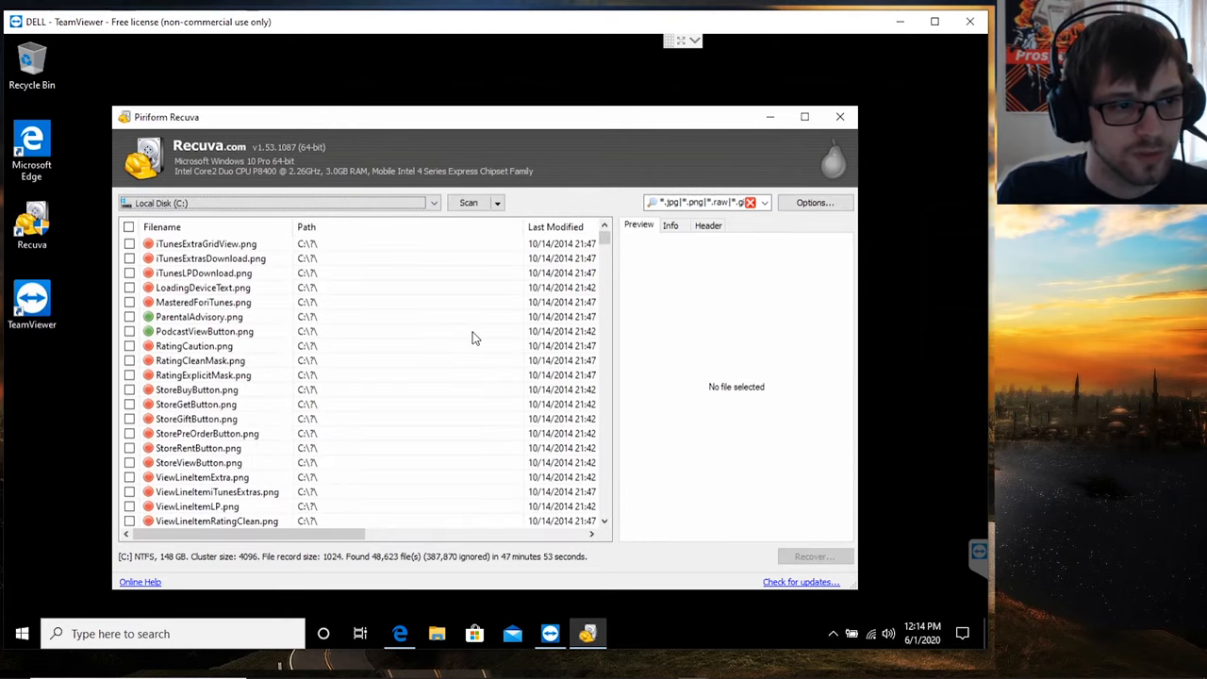
pyautogui.moveTo(136, 244)
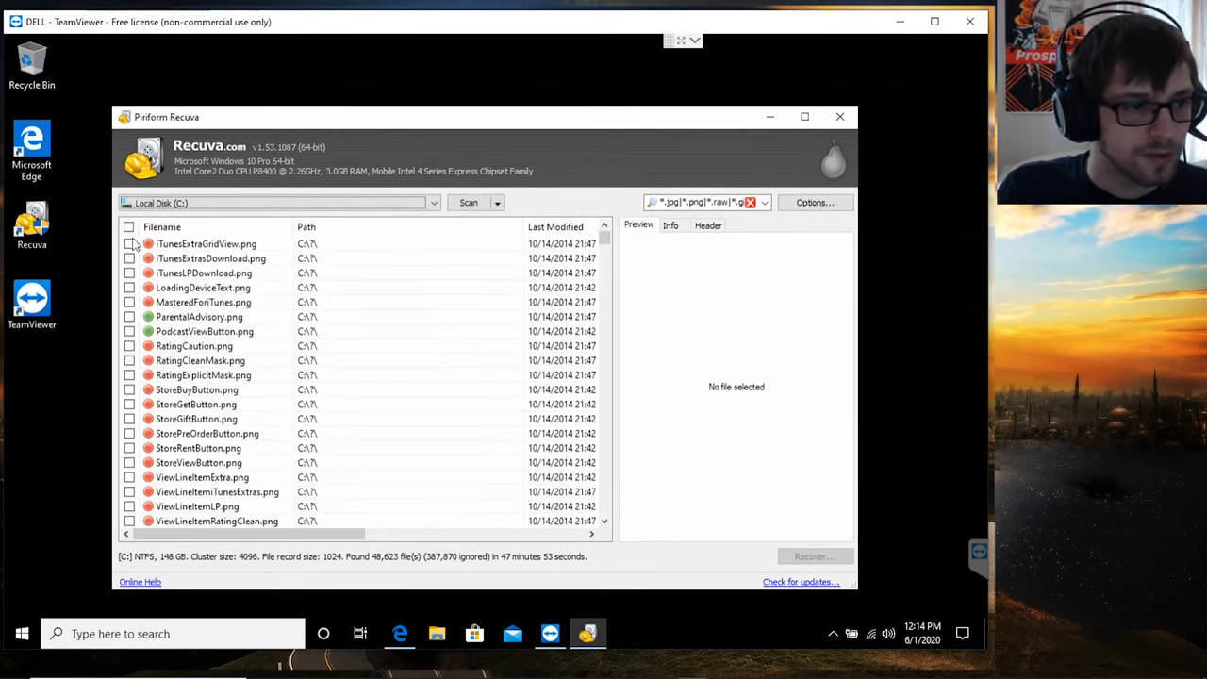
pyautogui.click(128, 226)
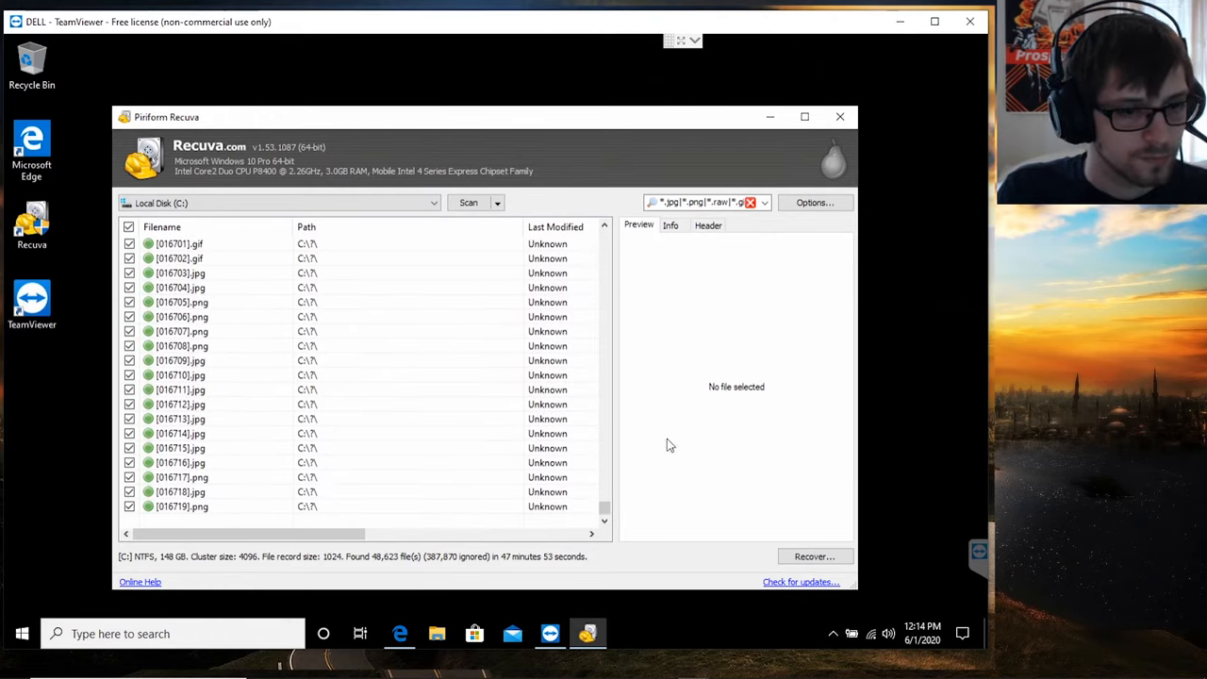
pyautogui.moveTo(675, 396)
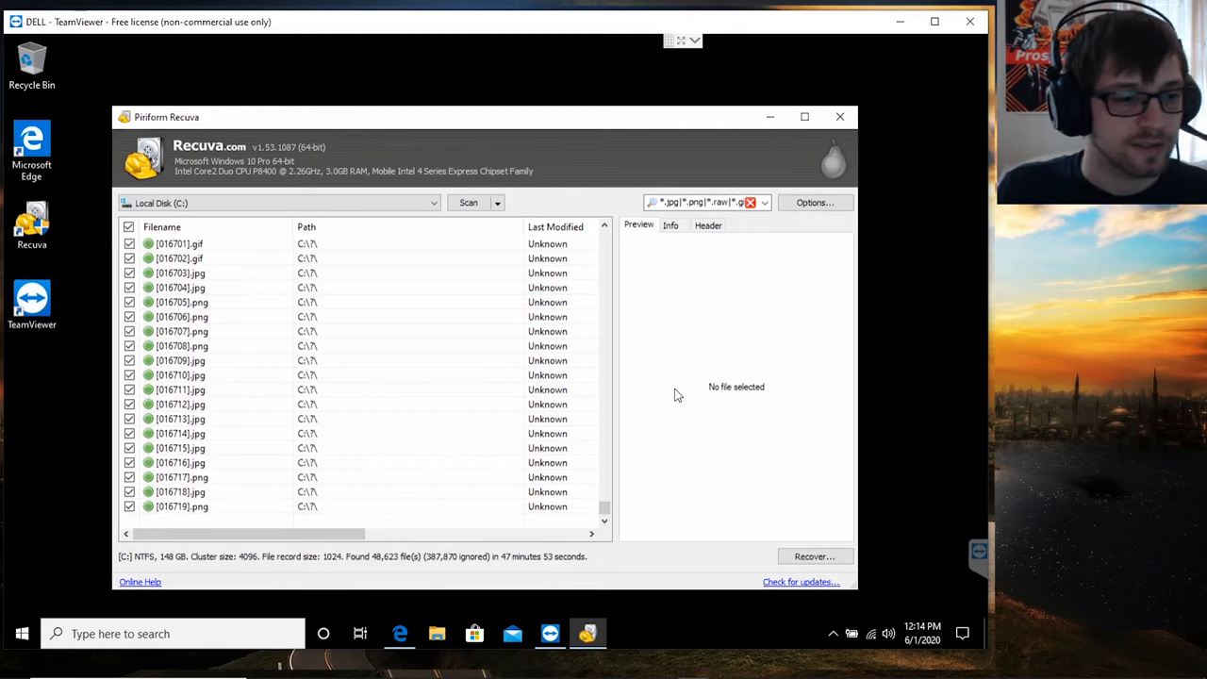
pyautogui.moveTo(761, 437)
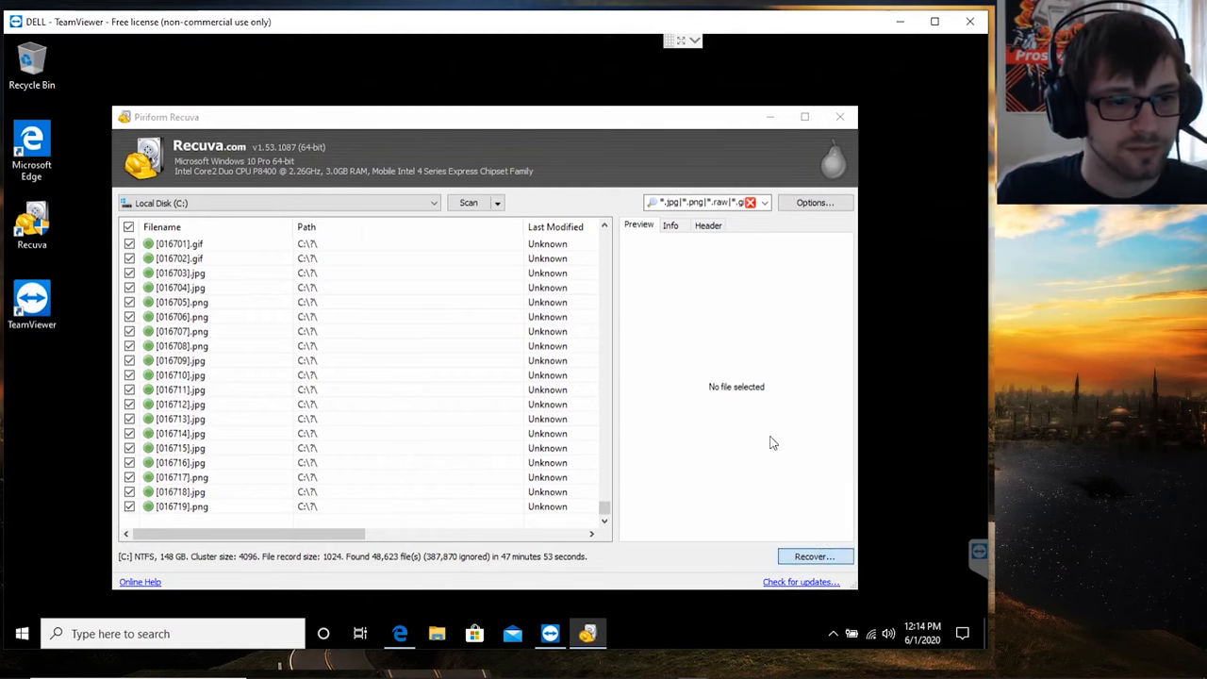
# Recover the ticked files, choosing the Dell 2020 folder on drive U (E:) as destination.
pyautogui.click(813, 554)
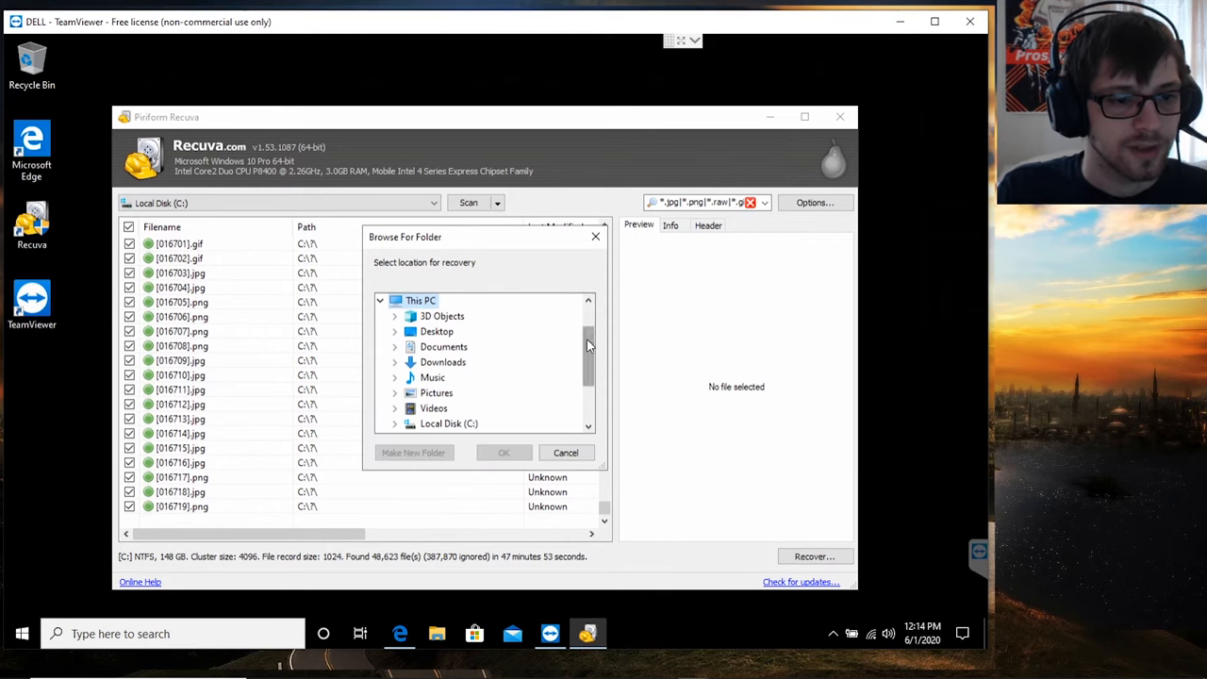
pyautogui.scroll(-3)
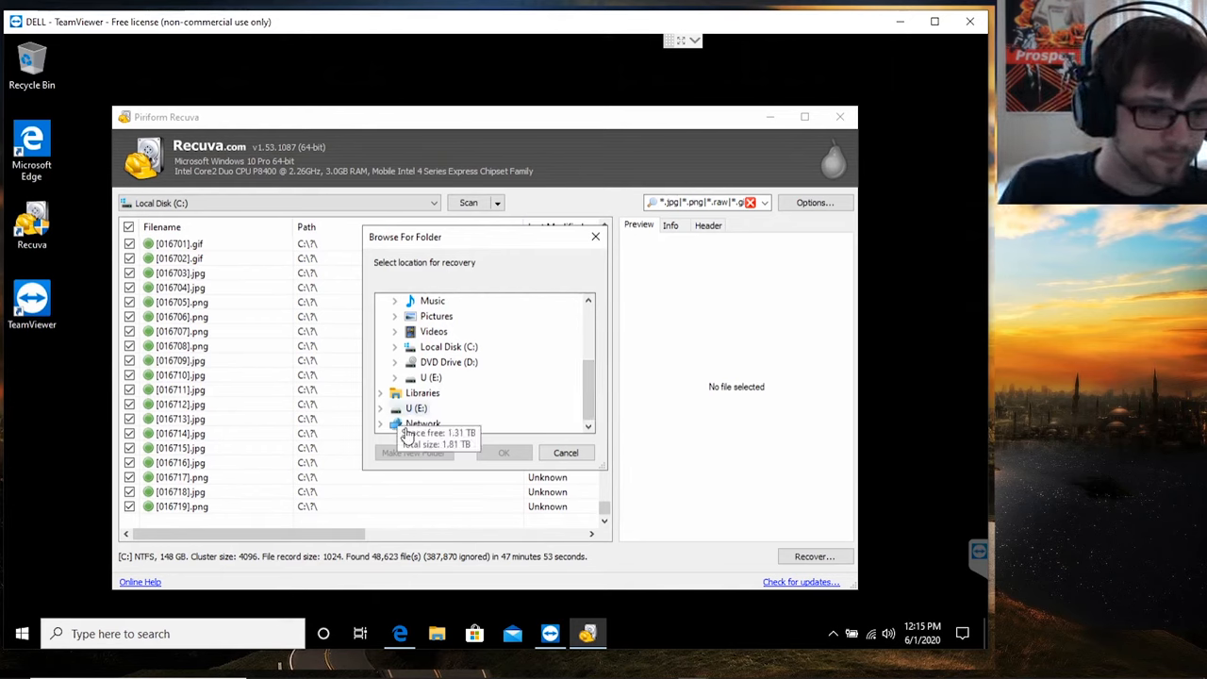
pyautogui.click(381, 407)
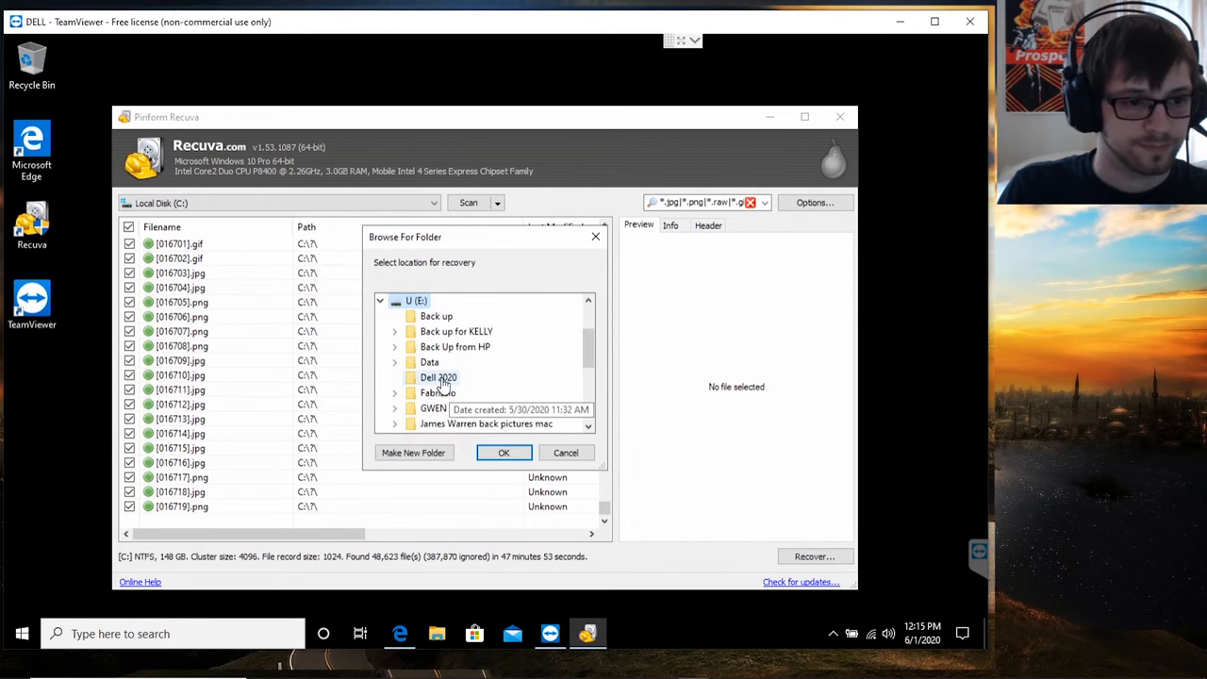
pyautogui.click(504, 452)
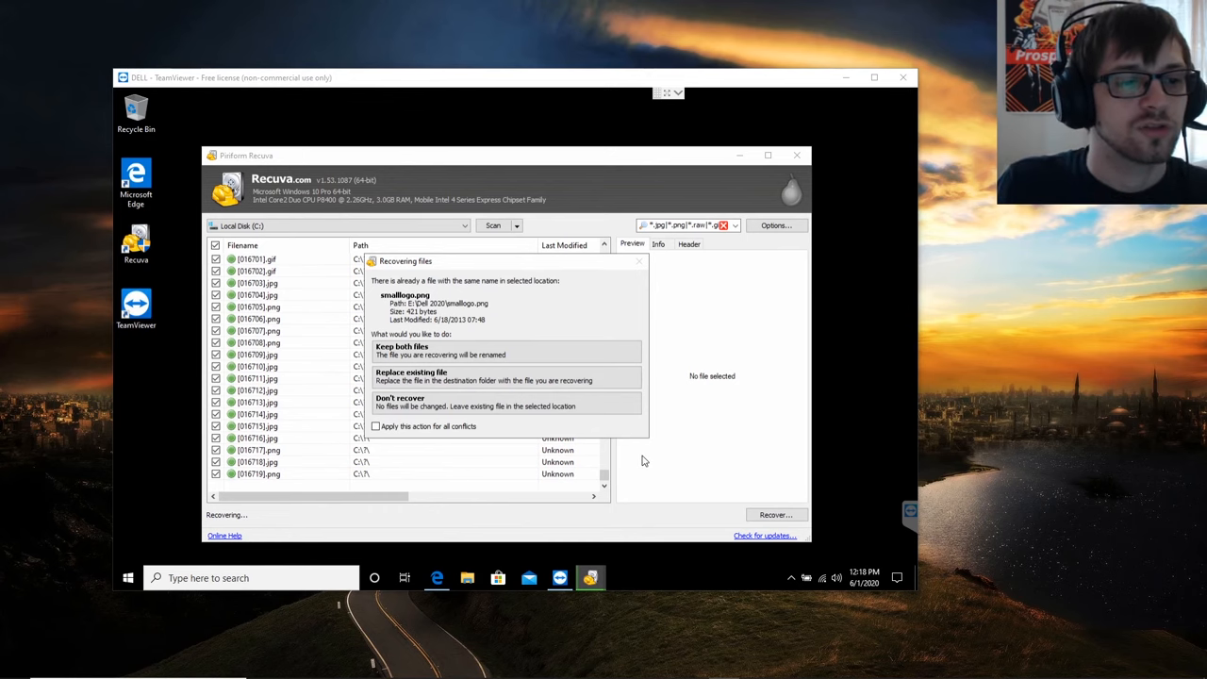
pyautogui.moveTo(408, 432)
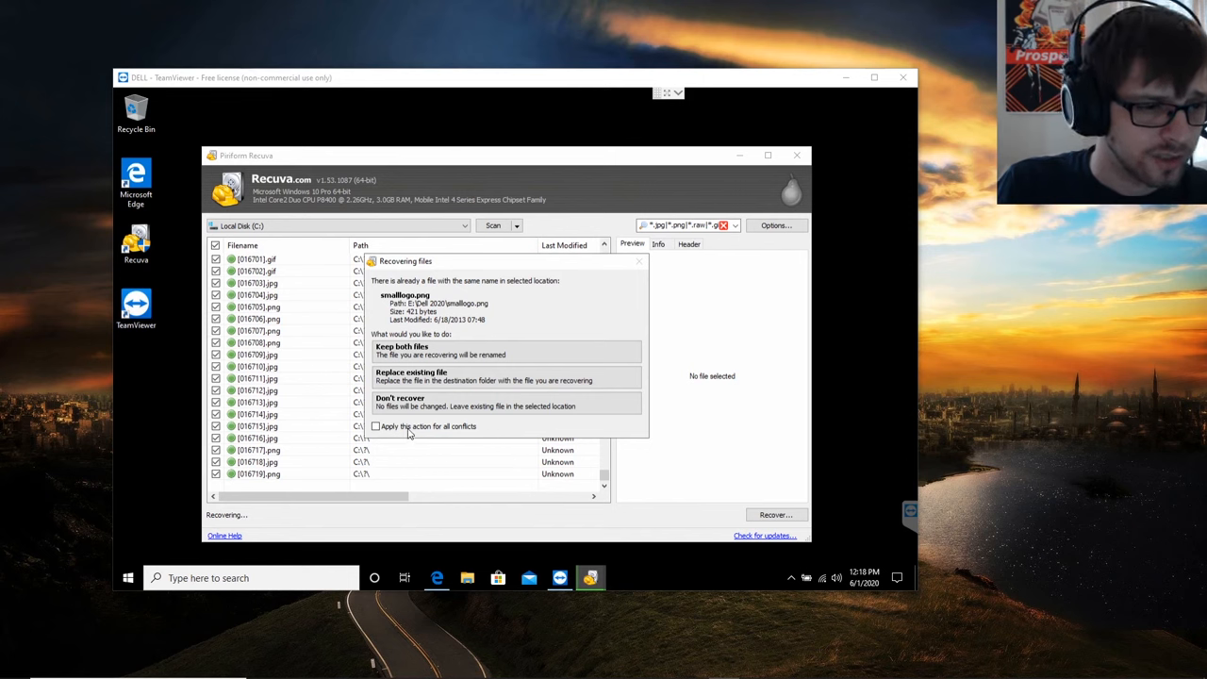
# Choose 'Keep both files' for name conflicts during recovery.
pyautogui.click(375, 426)
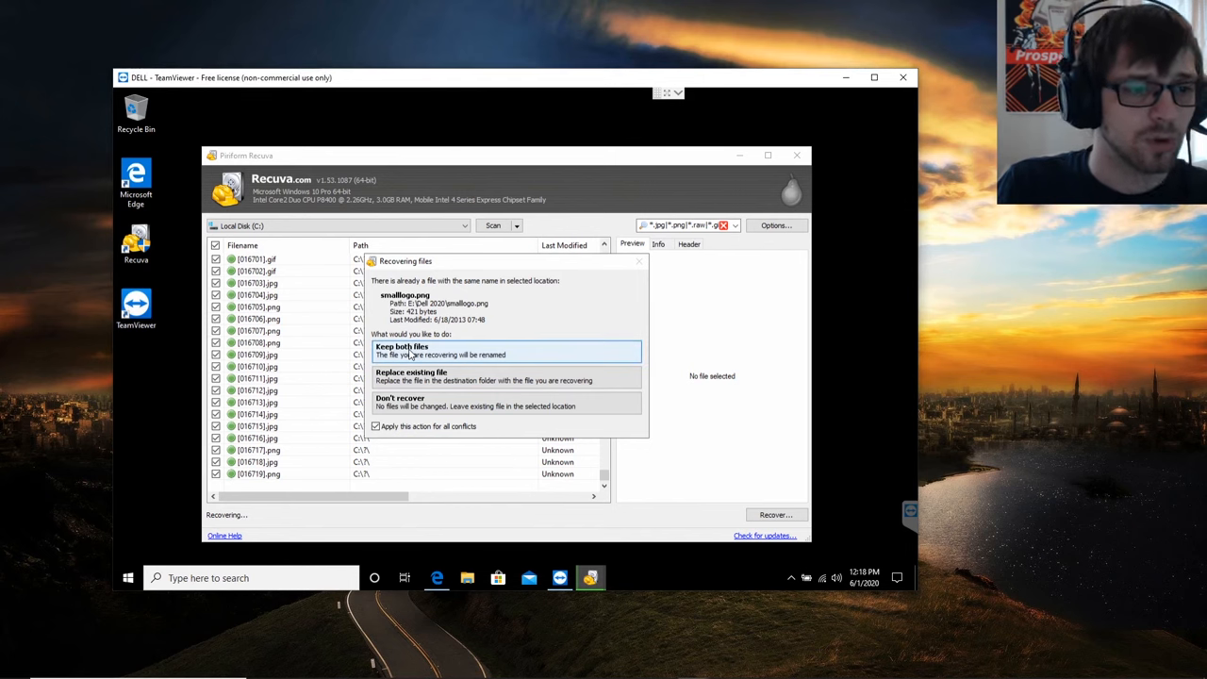
pyautogui.moveTo(475, 441)
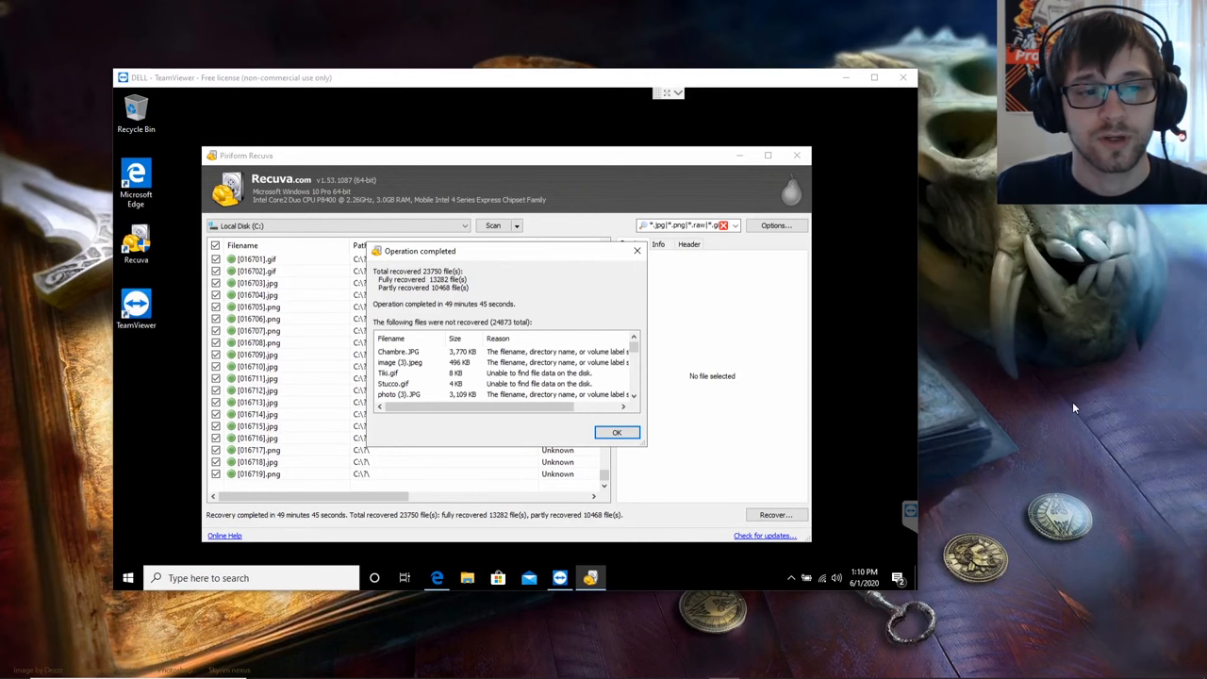
pyautogui.moveTo(1069, 387)
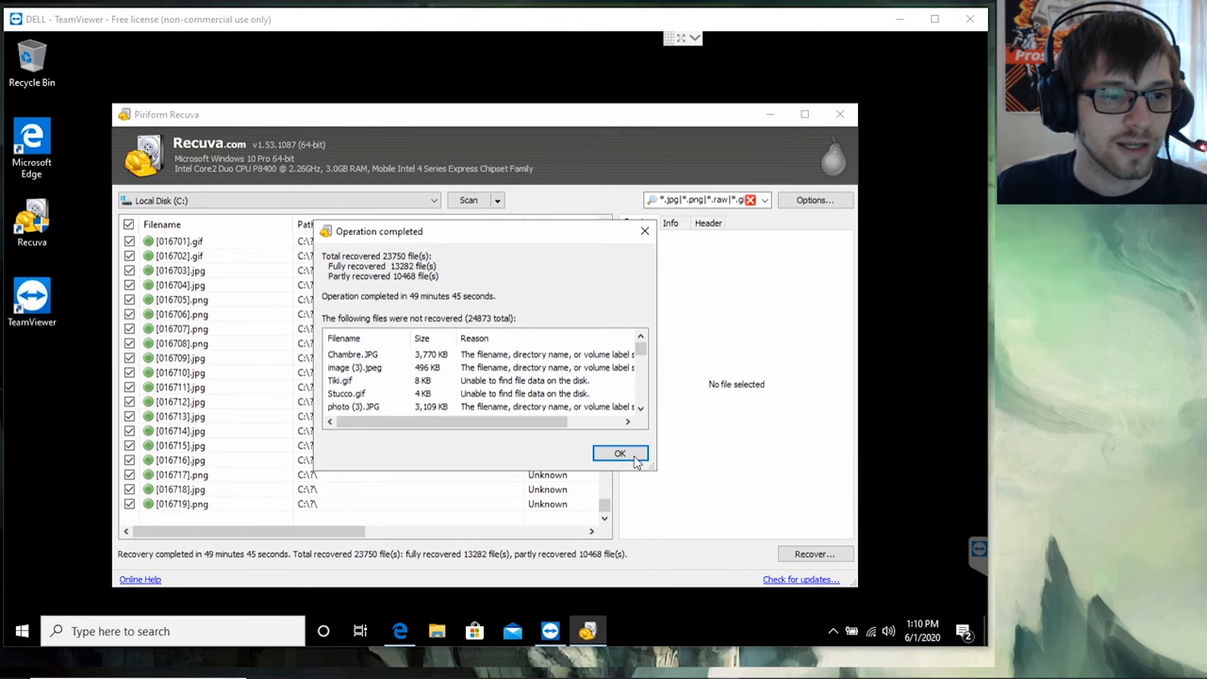
# Dismiss the Operation completed report with OK.
pyautogui.click(618, 453)
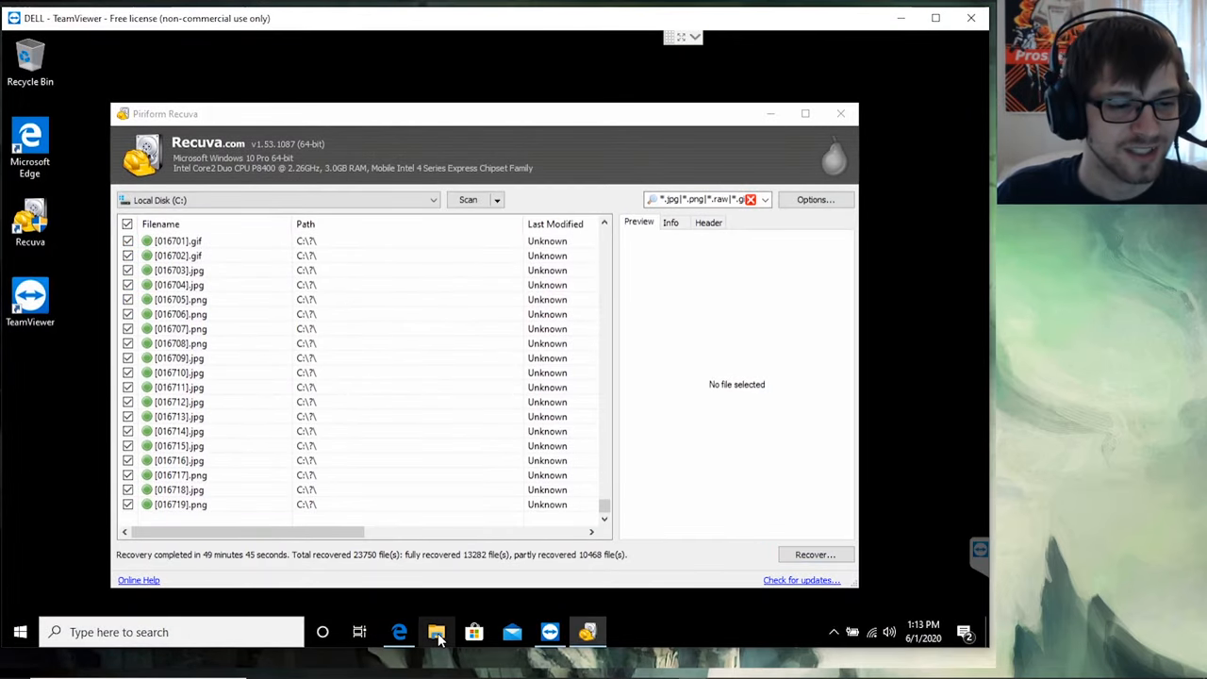
# Browse in File Explorer to the Dell 2020 folder on drive U (E:) showing the recovered pictures.
pyautogui.click(436, 632)
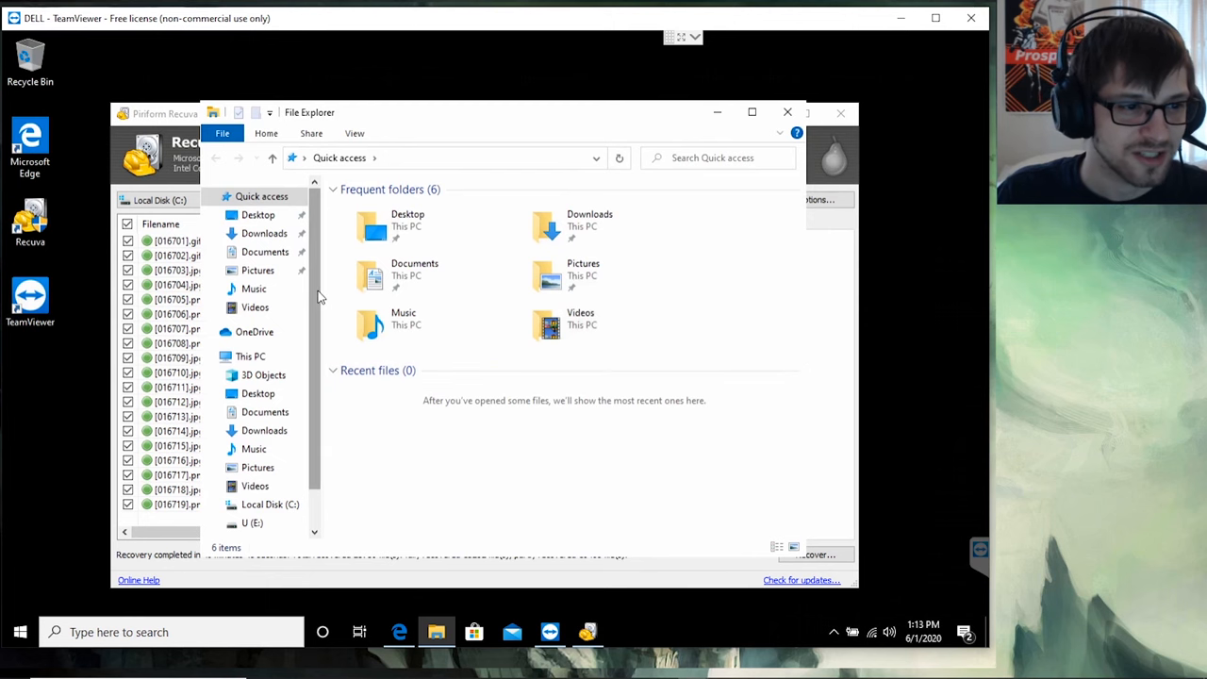
pyautogui.click(270, 506)
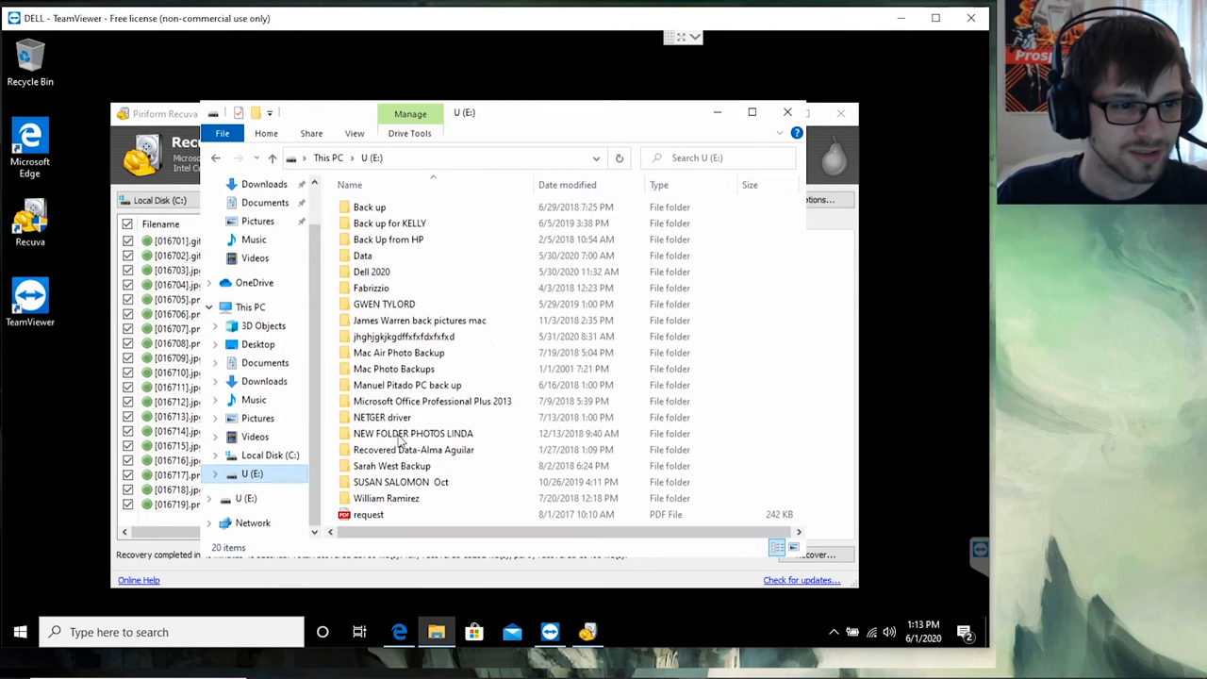
pyautogui.doubleClick(371, 271)
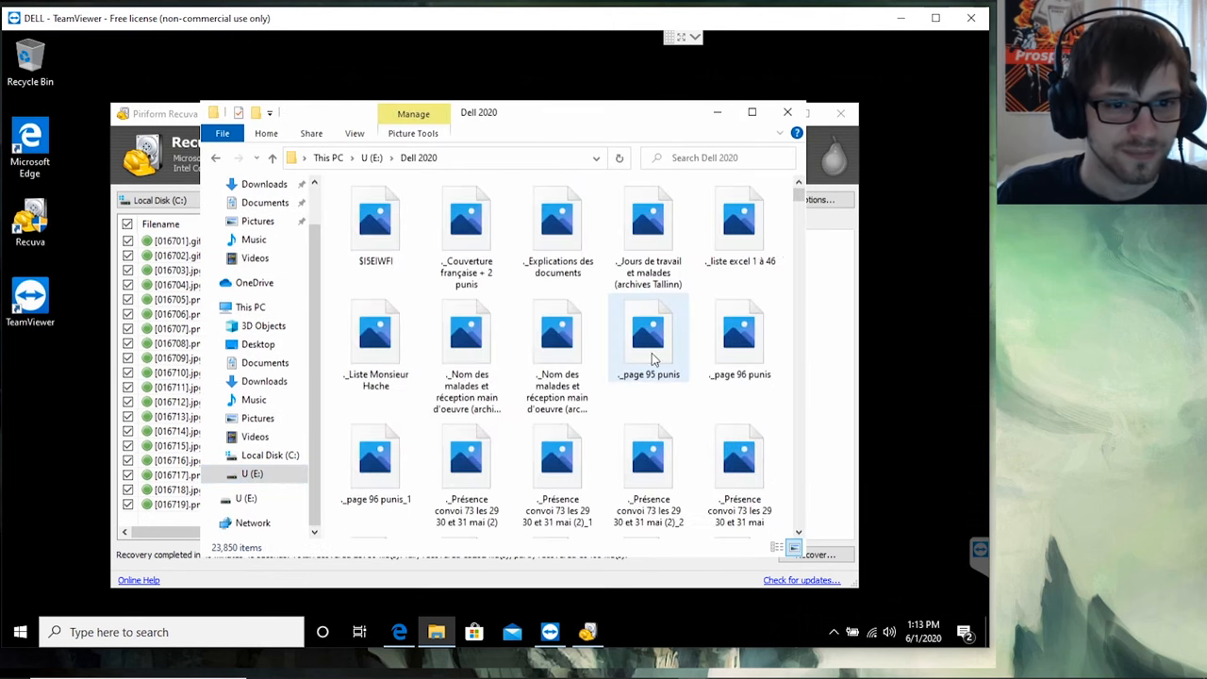